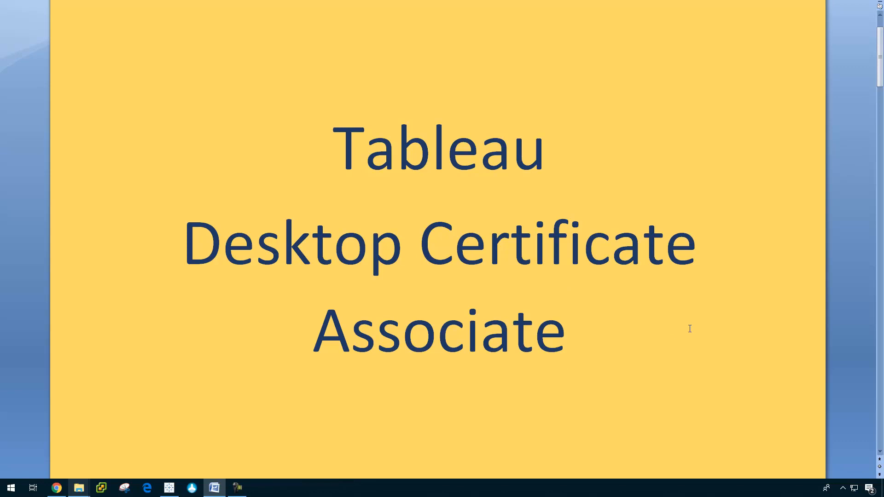
mouse_move(690, 329)
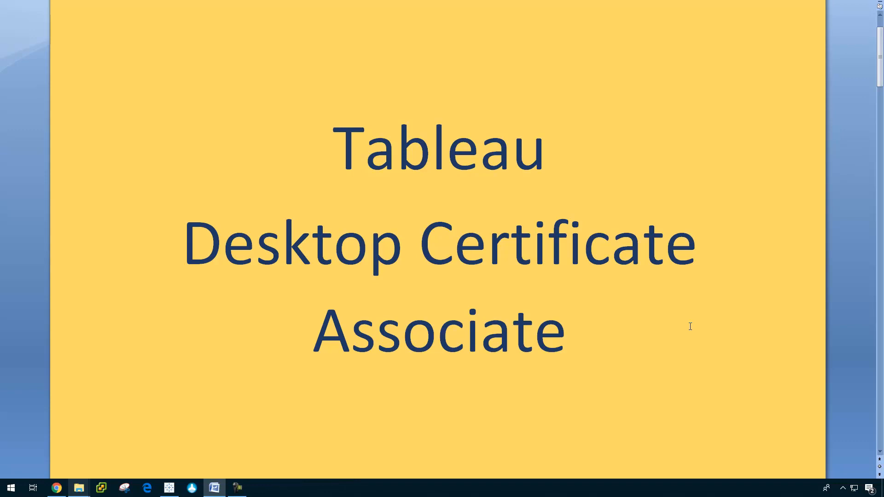
mouse_move(691, 326)
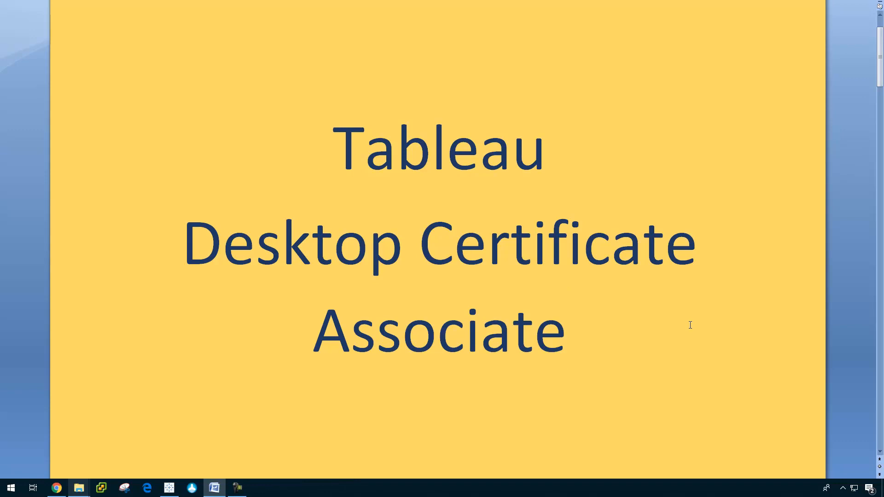
- Scroll the Word document from the title page down to Question 1 on Superstore customers
left_click(568, 333)
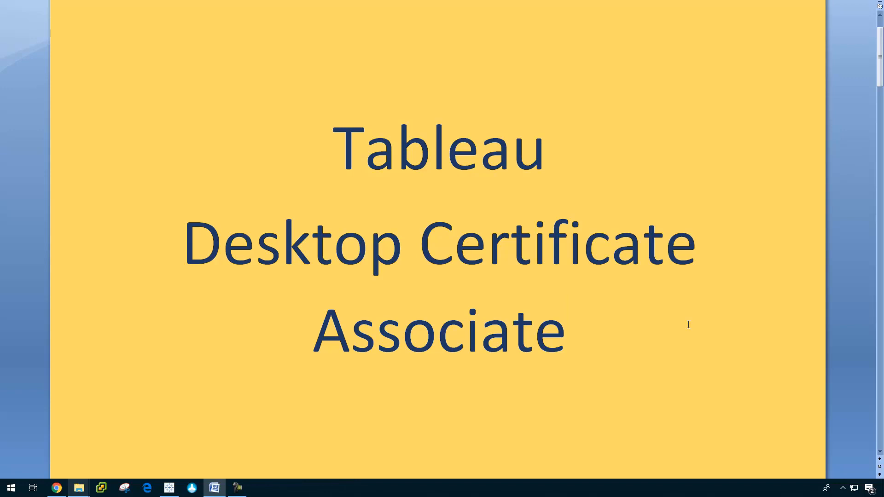
mouse_move(716, 321)
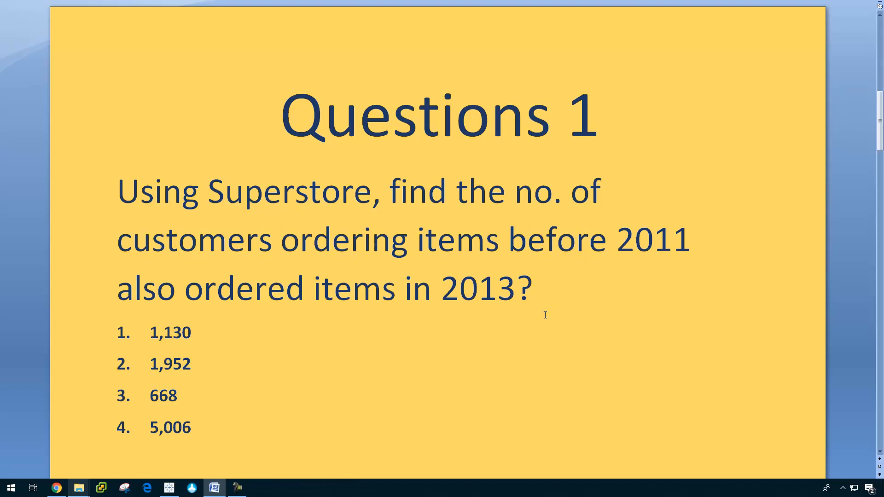
mouse_move(349, 316)
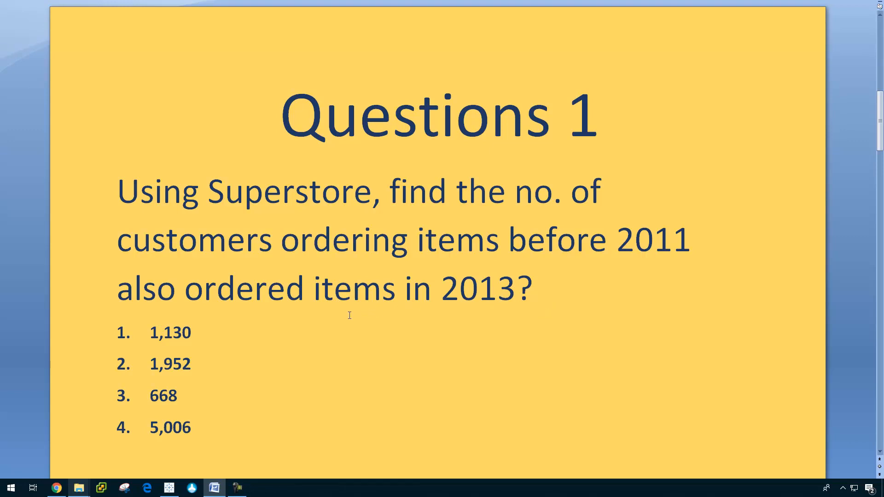
mouse_move(422, 346)
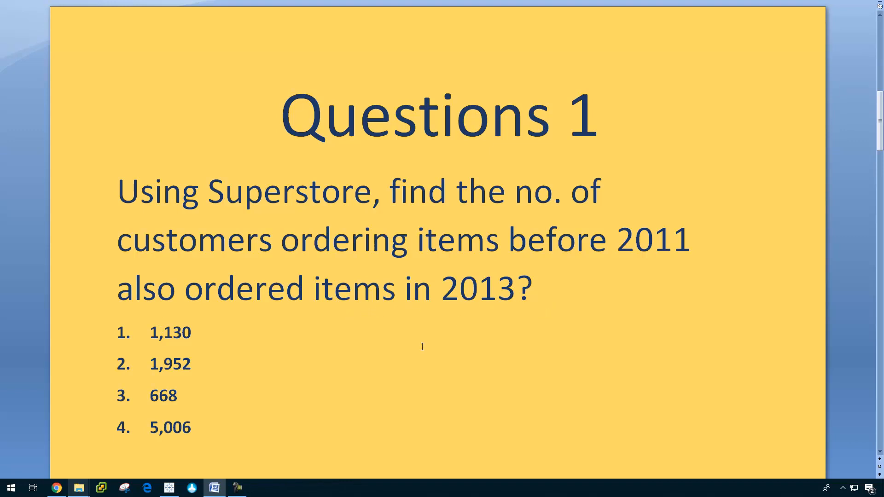
mouse_move(447, 353)
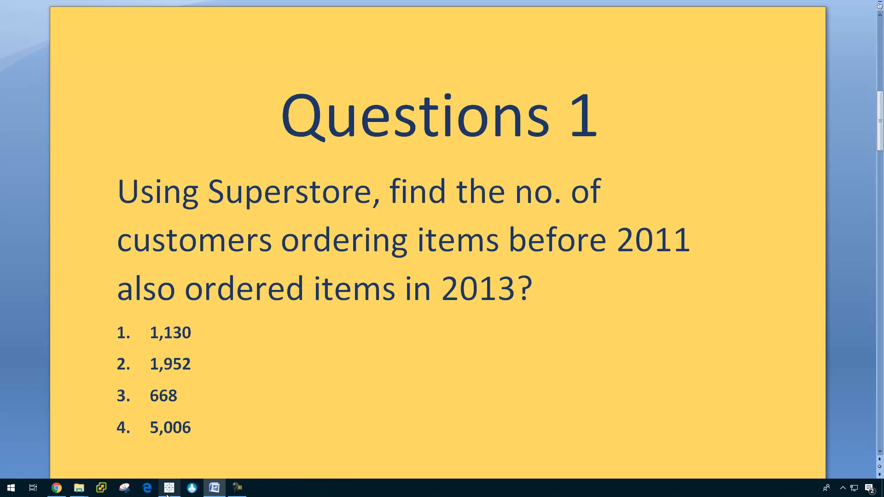
- Connect Tableau to the SuperStore orders data and start a calculated field on Sheet 1
left_click(169, 487)
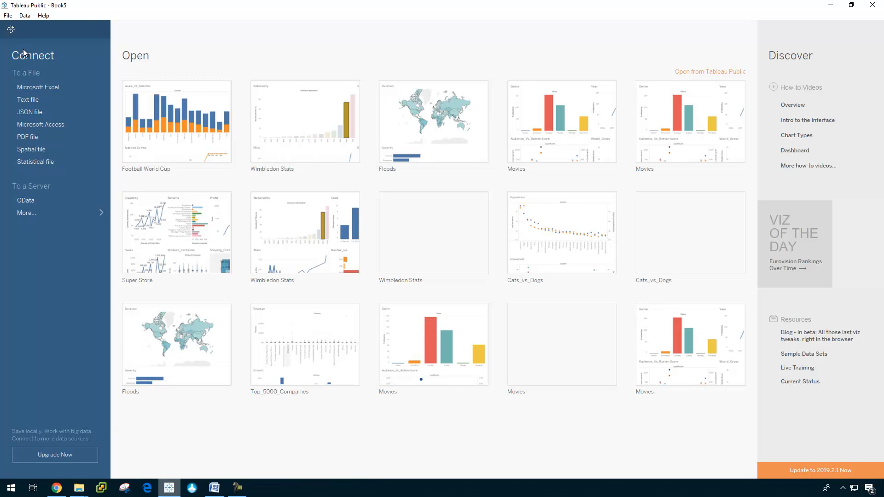
left_click(38, 88)
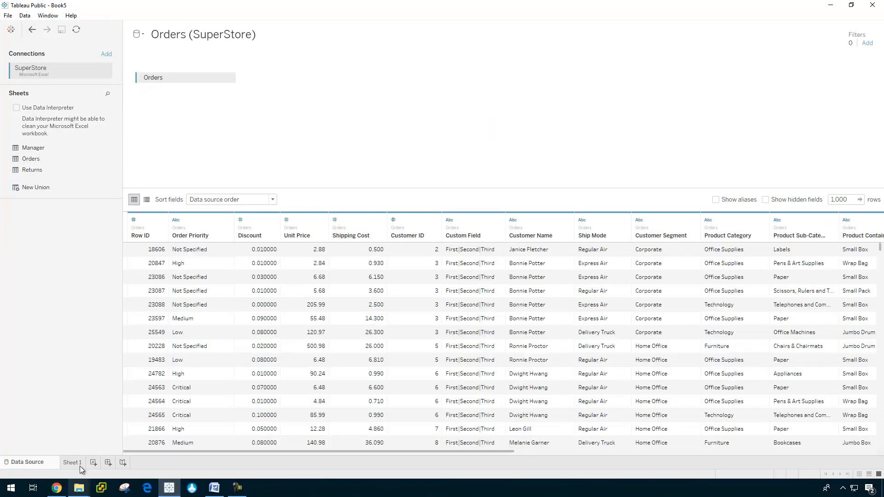
left_click(72, 462)
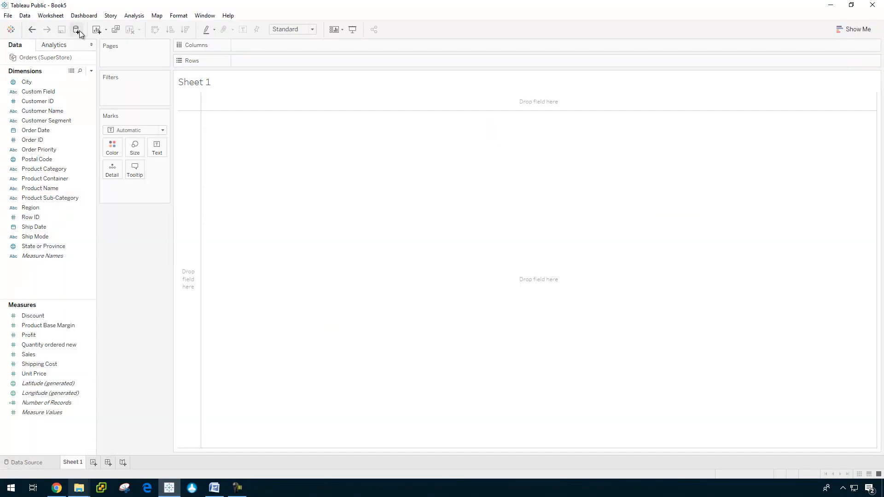
left_click(134, 15)
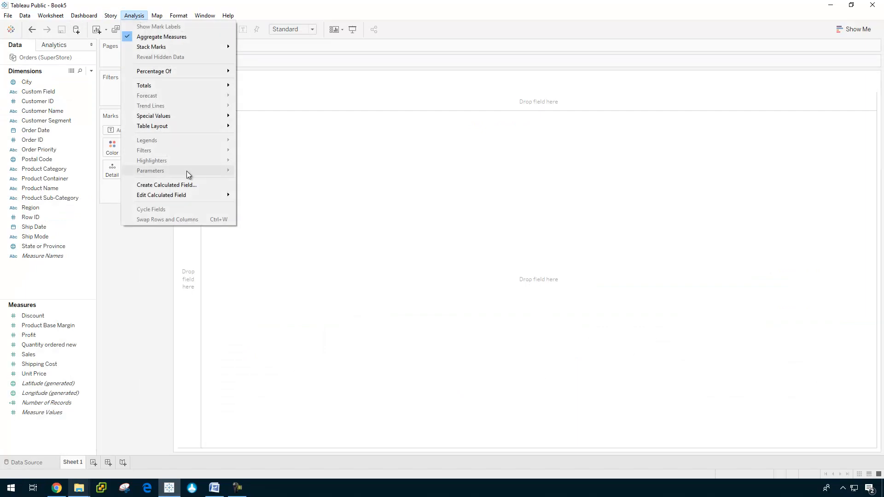
left_click(166, 184)
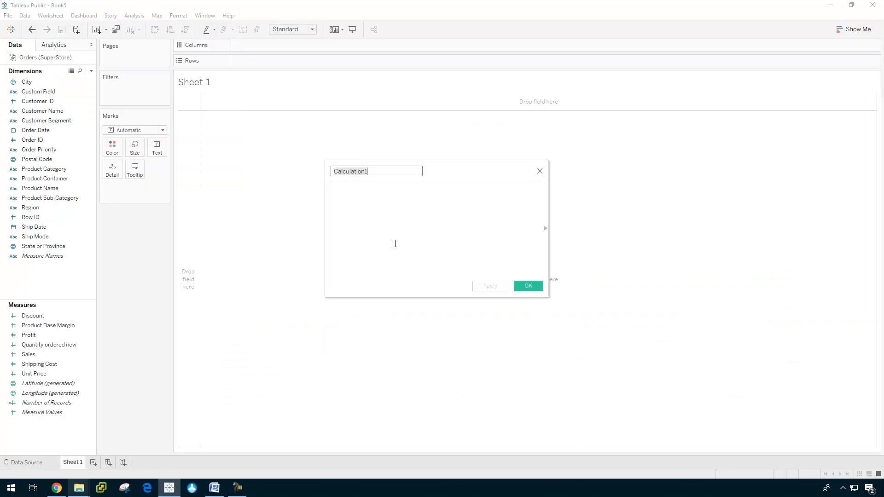
- Name the field Orders2013 with a FIXED Customer ID MAX formula: =2013 then 1 else 0
type("Order")
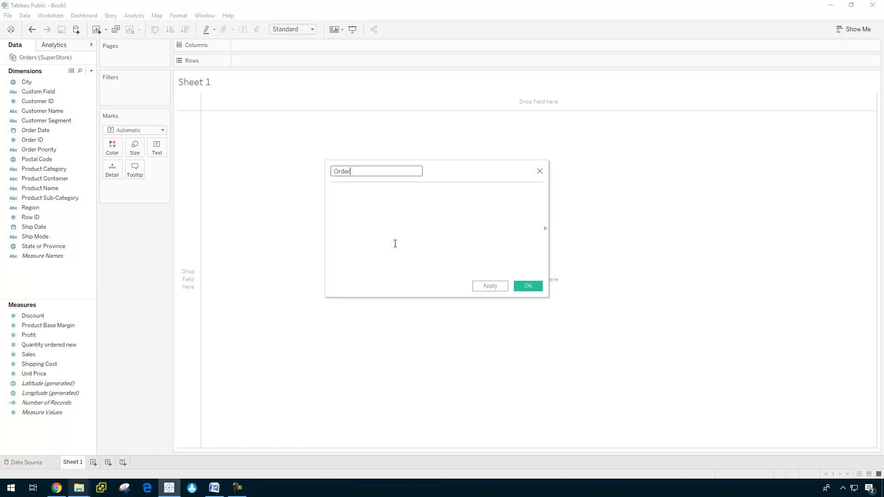
type("s2013")
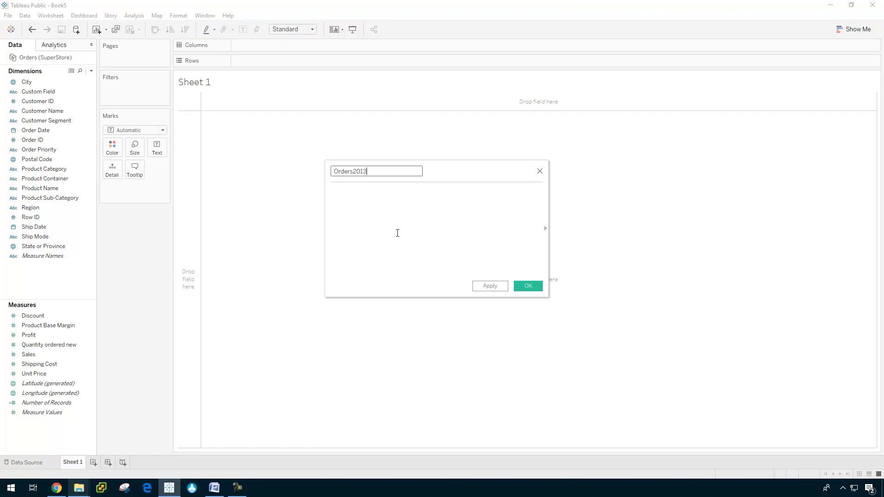
type("FIXED")
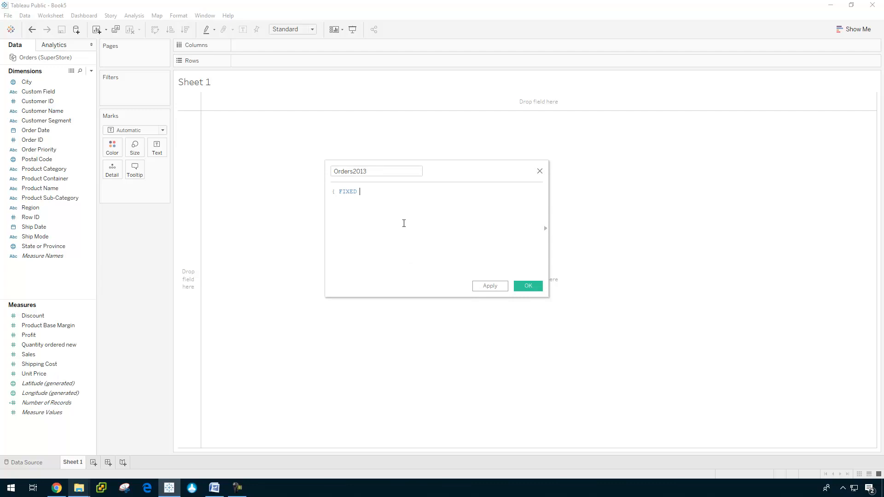
type("cust")
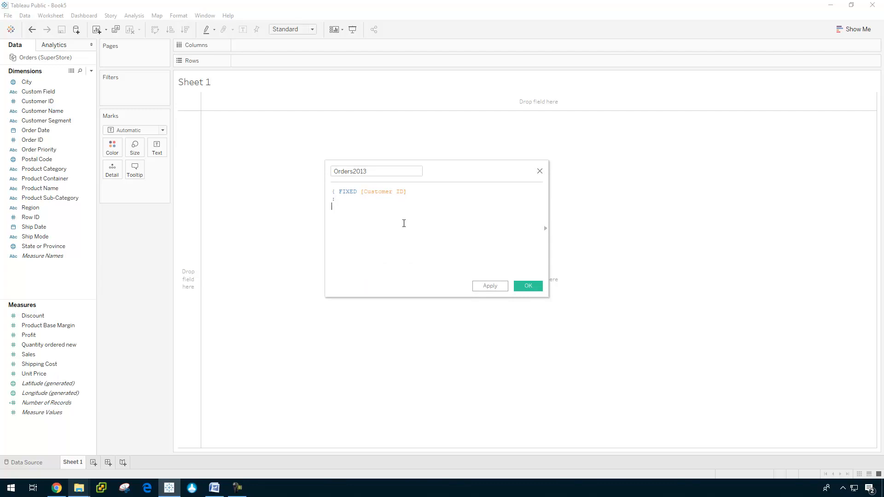
type("MAX()")
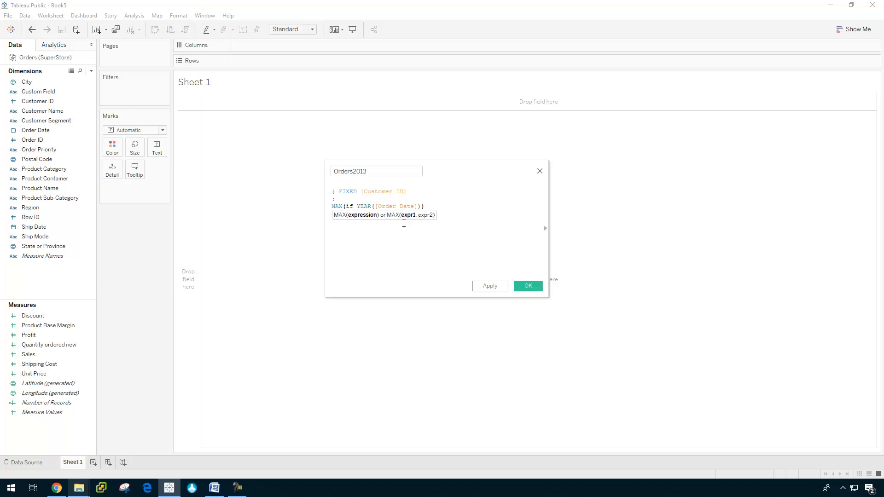
type("=20")
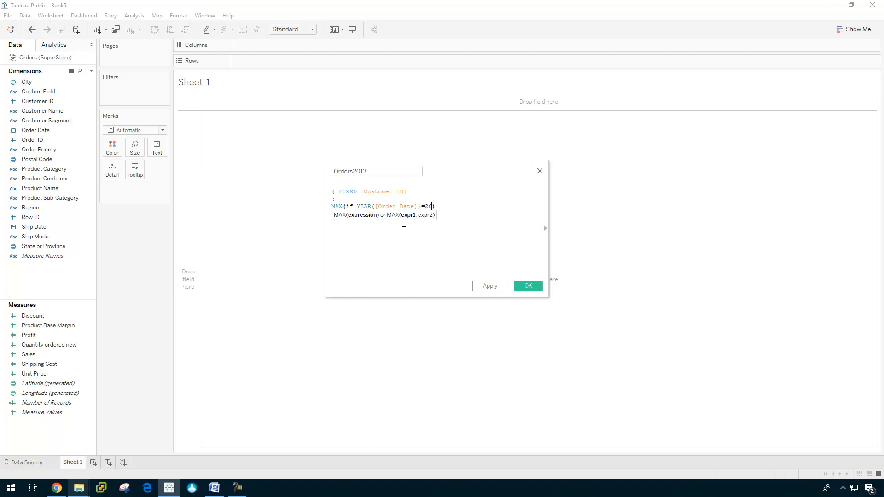
type("13 then 1")
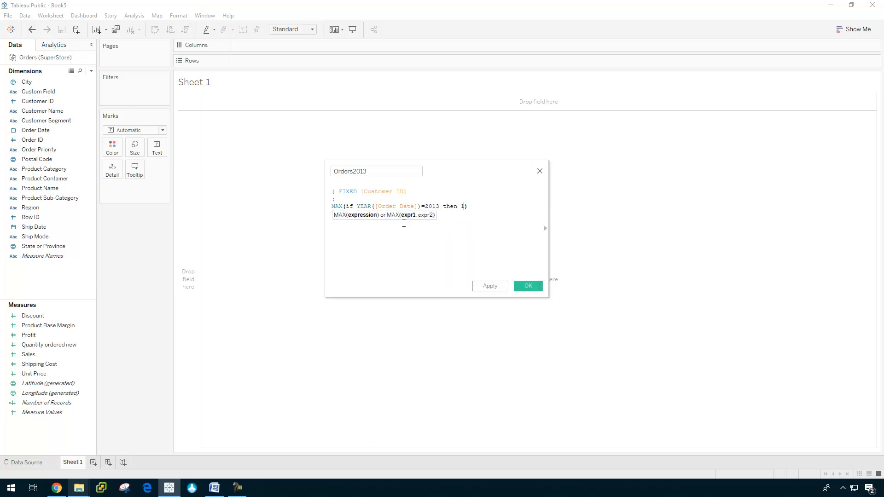
type("else 0")
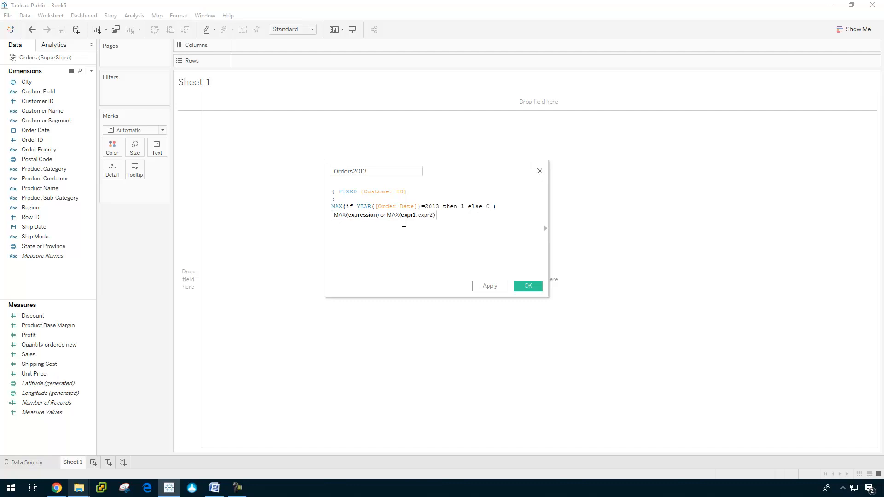
type("END")
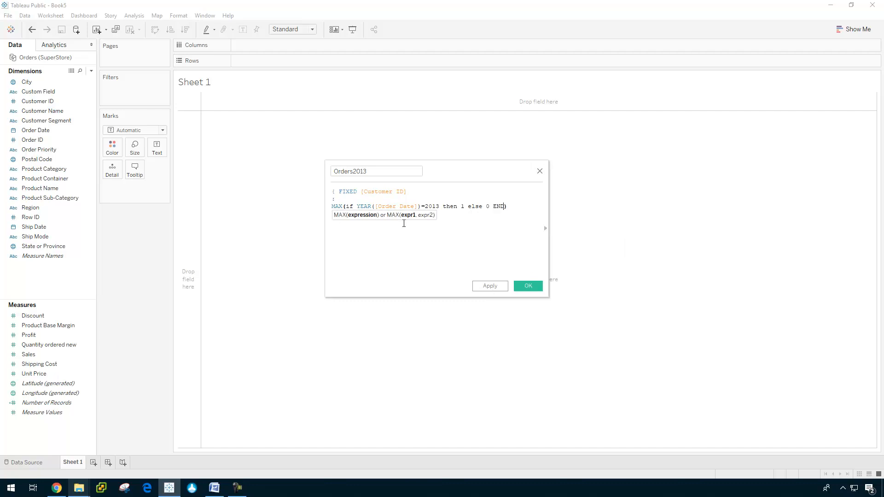
key("enter")
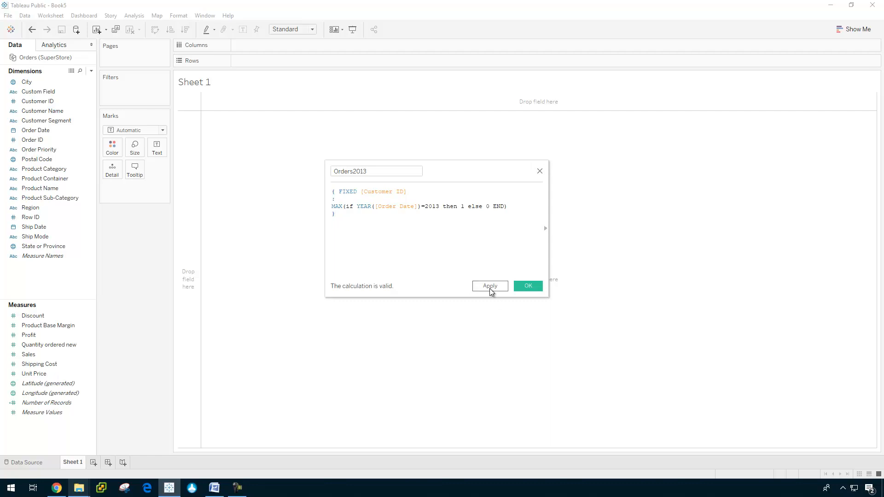
- Save Orders2013 and add it as a filter on all values, keeping range 1 to 1
left_click(527, 286)
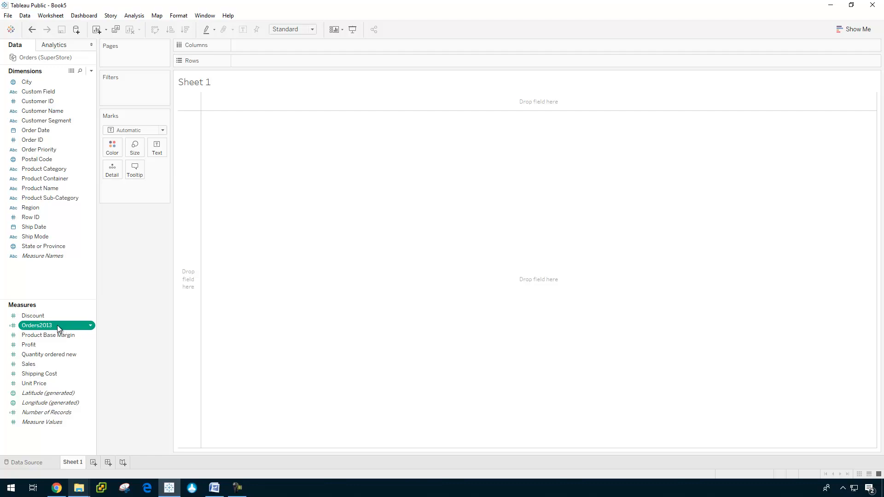
left_click_drag(37, 326, 101, 147)
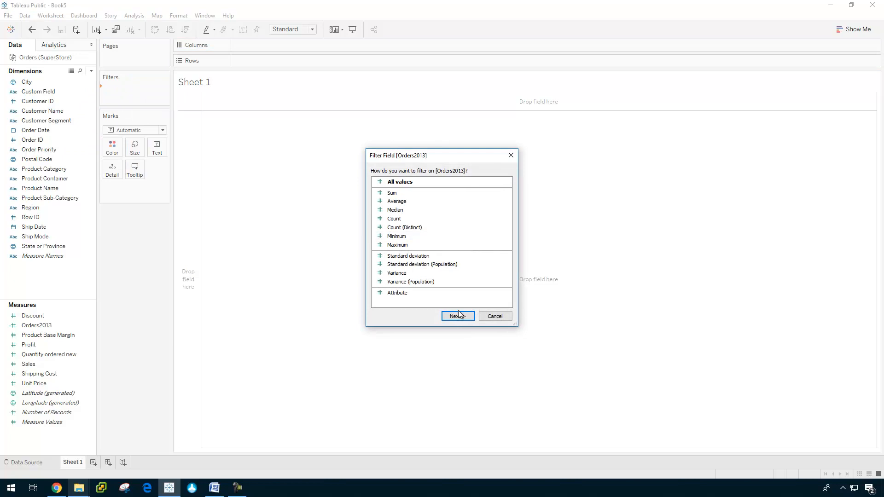
left_click(457, 316)
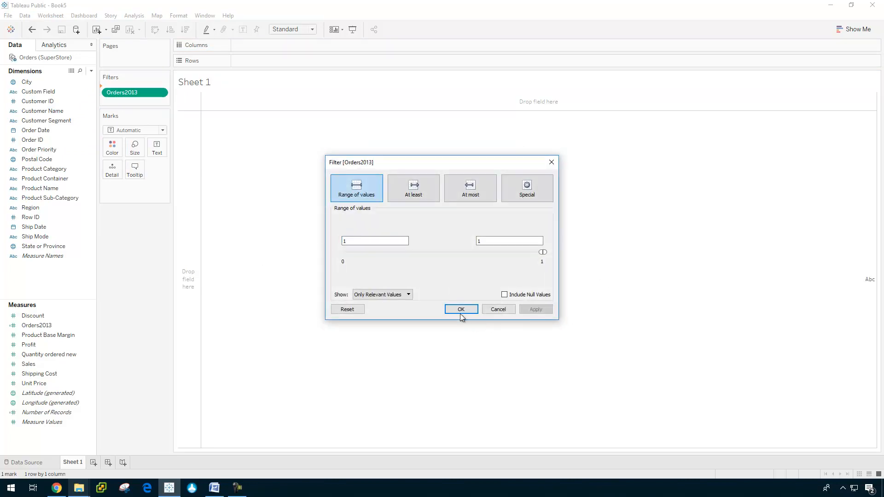
left_click(461, 309)
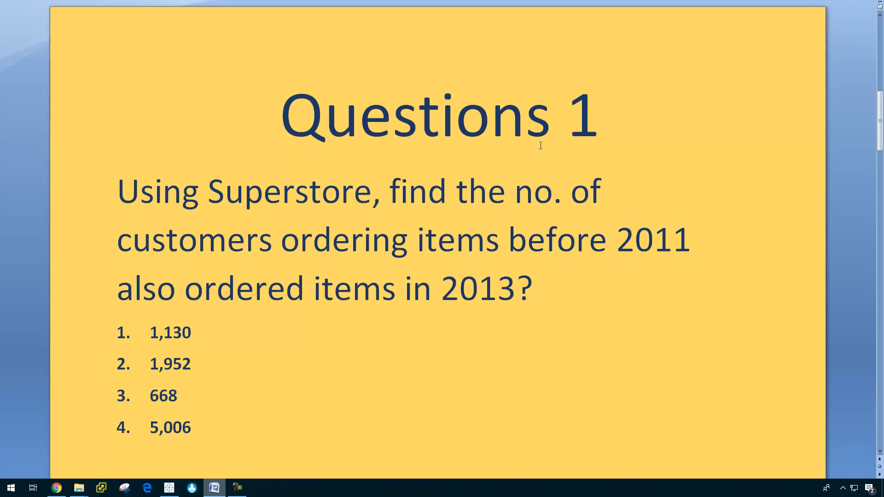
mouse_move(549, 242)
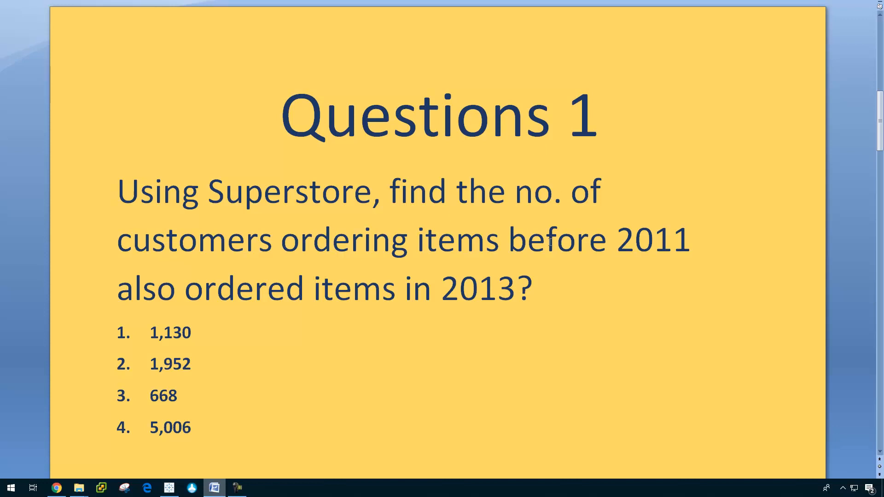
- Add an Order Date filter by years that keeps only 2010
left_click(168, 487)
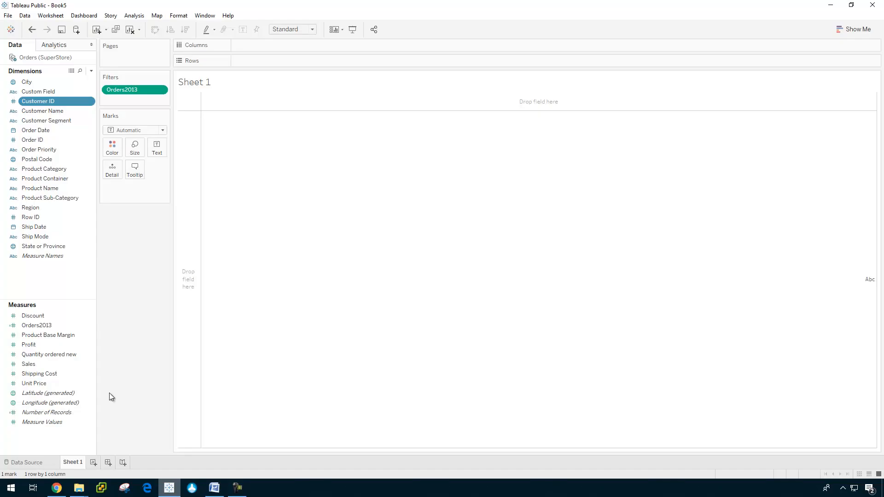
left_click(35, 131)
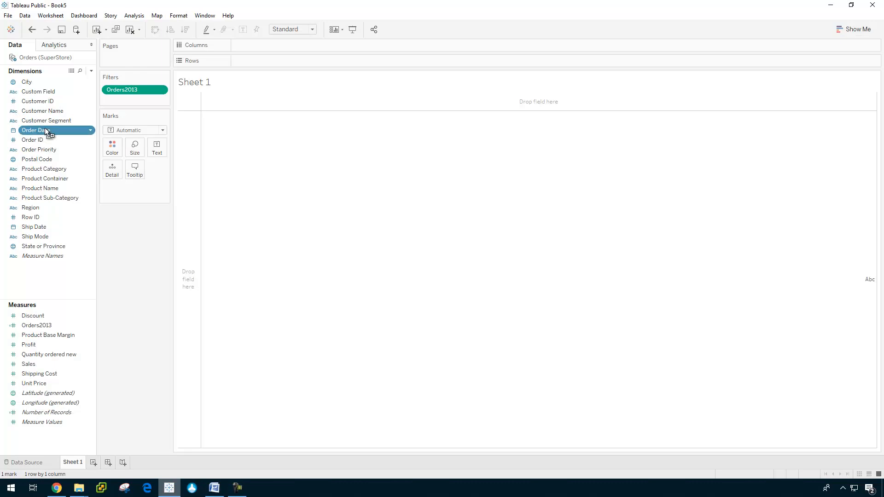
left_click(36, 130)
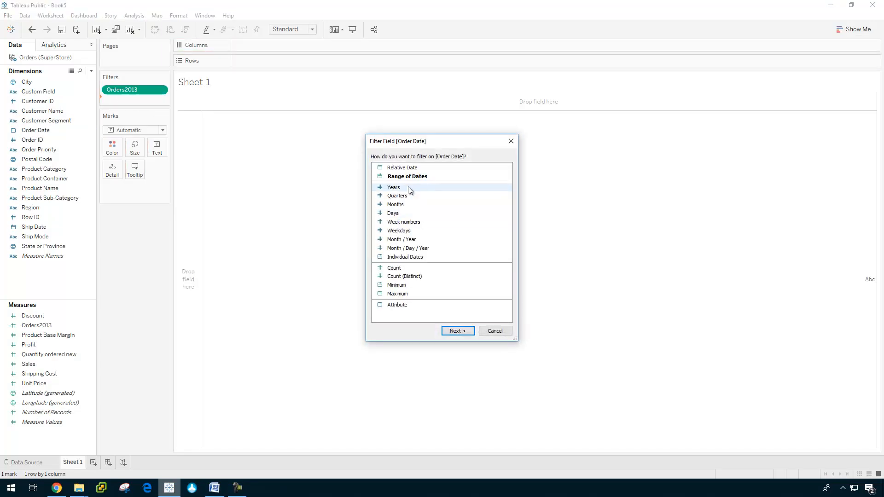
left_click(456, 331)
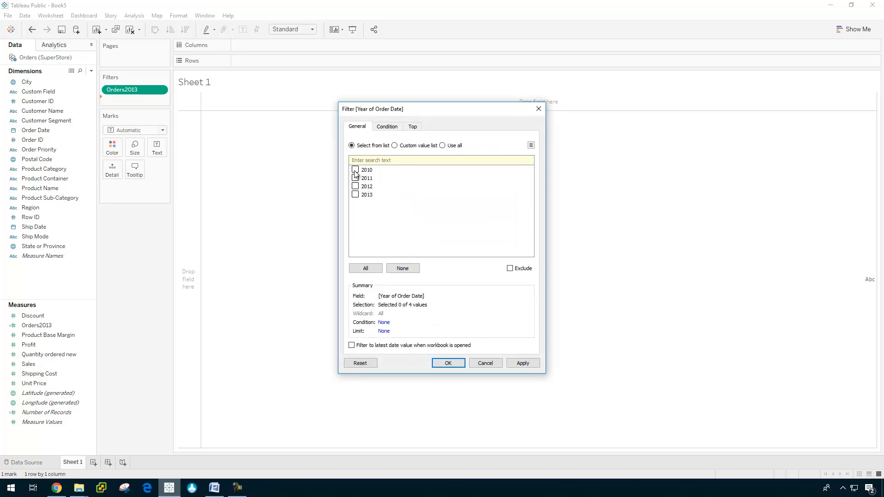
left_click(356, 170)
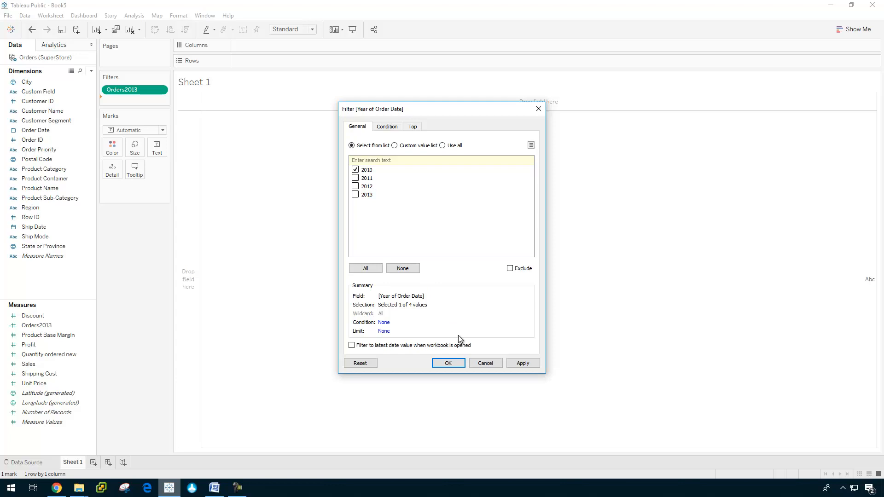
left_click(448, 362)
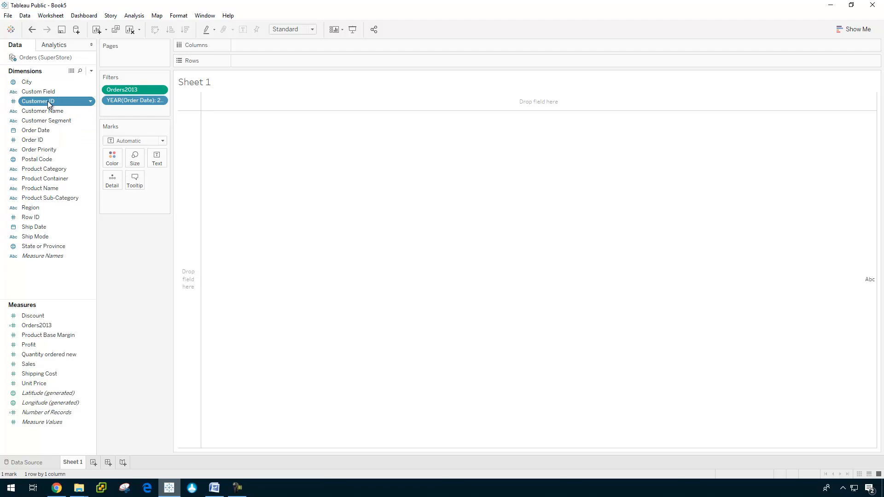
- Show the distinct Customer ID count (668), then check Question 2 in Word
left_click_drag(37, 101, 277, 174)
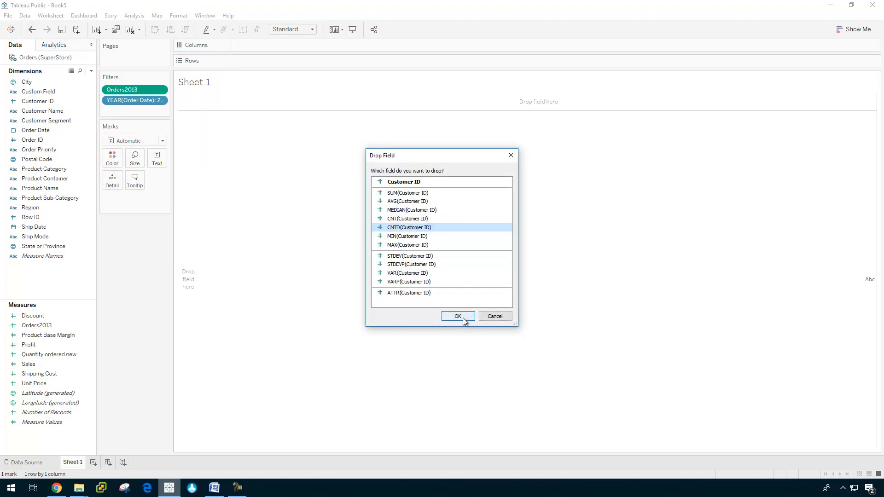
left_click(458, 316)
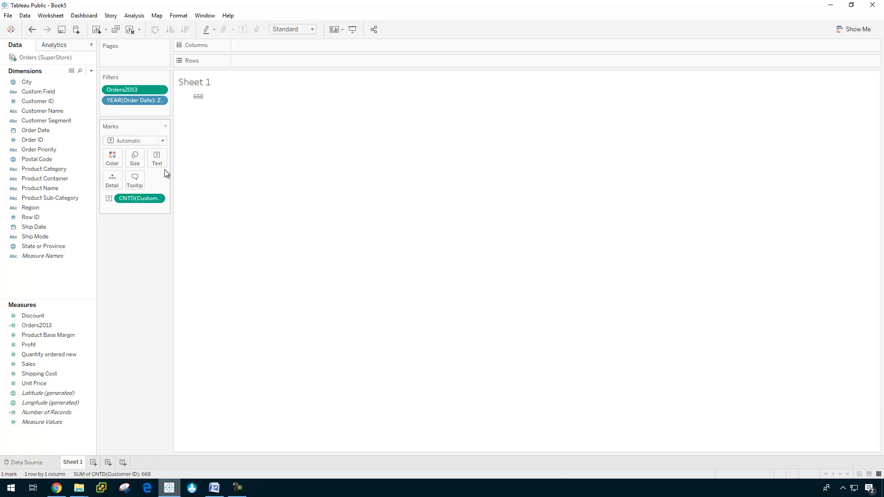
mouse_move(198, 97)
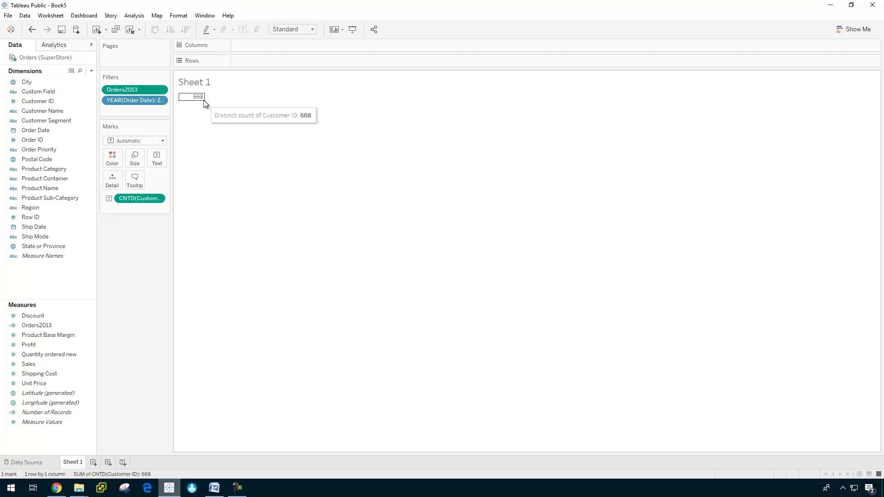
left_click(214, 487)
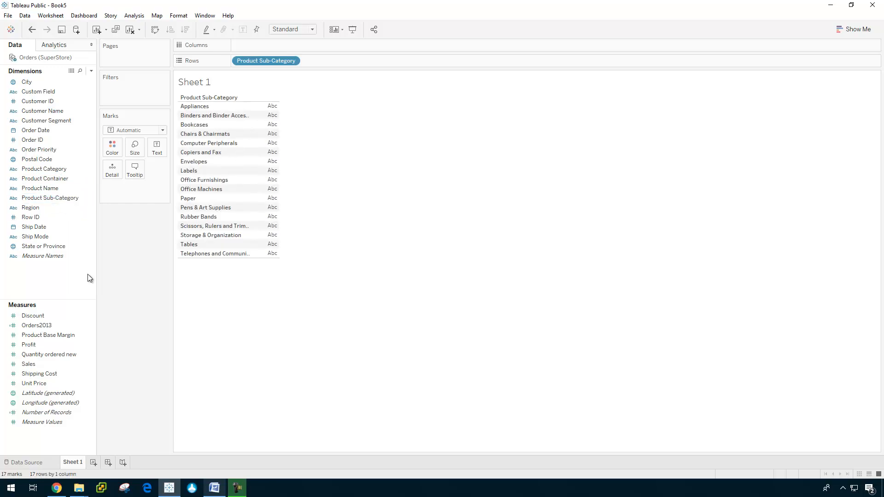
left_click(213, 488)
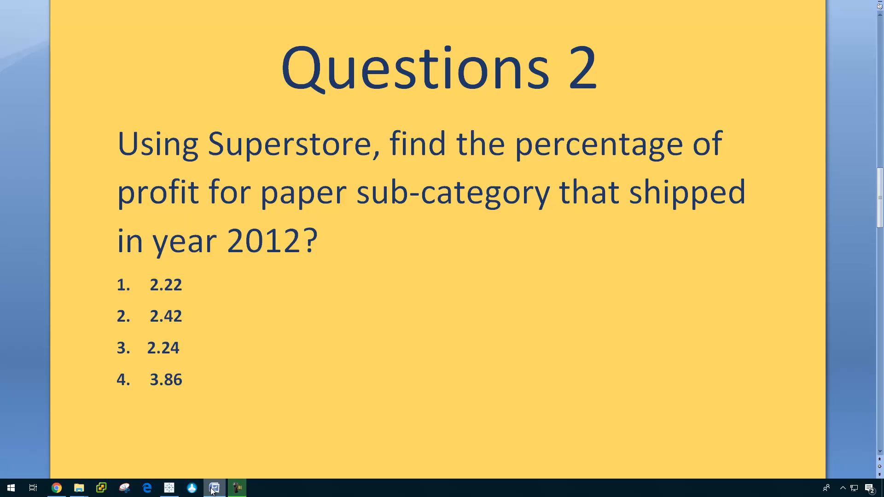
left_click(213, 488)
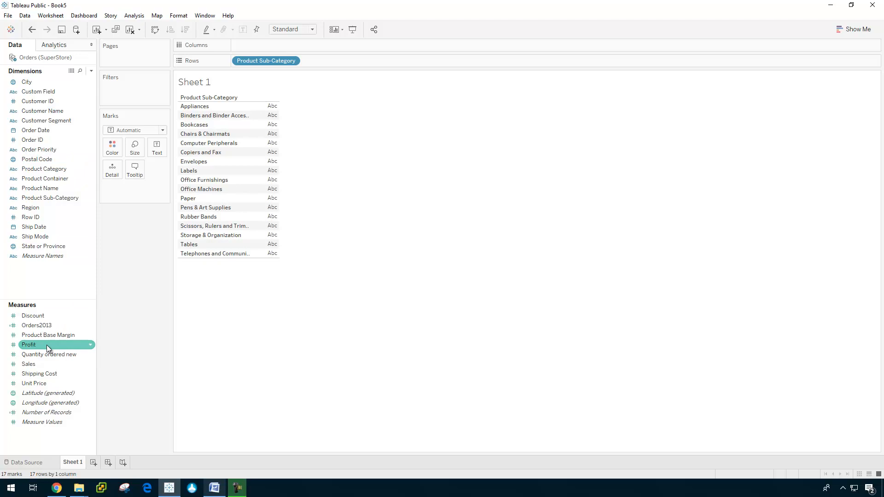
- Show sub-category profit as percent of table total for ship year 2012
left_click(214, 487)
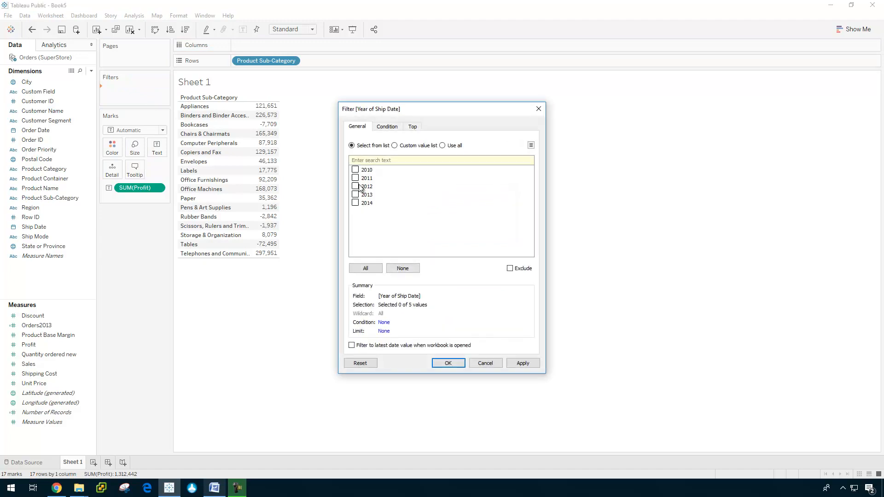
left_click(355, 186)
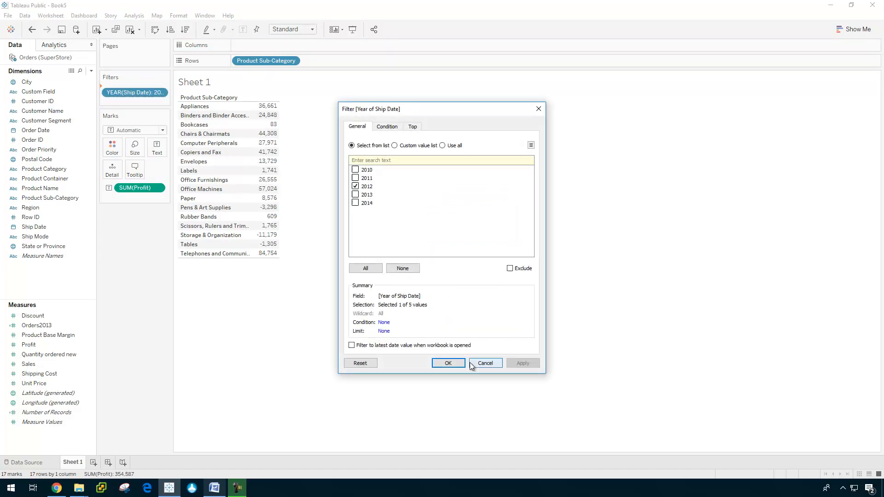
left_click(449, 362)
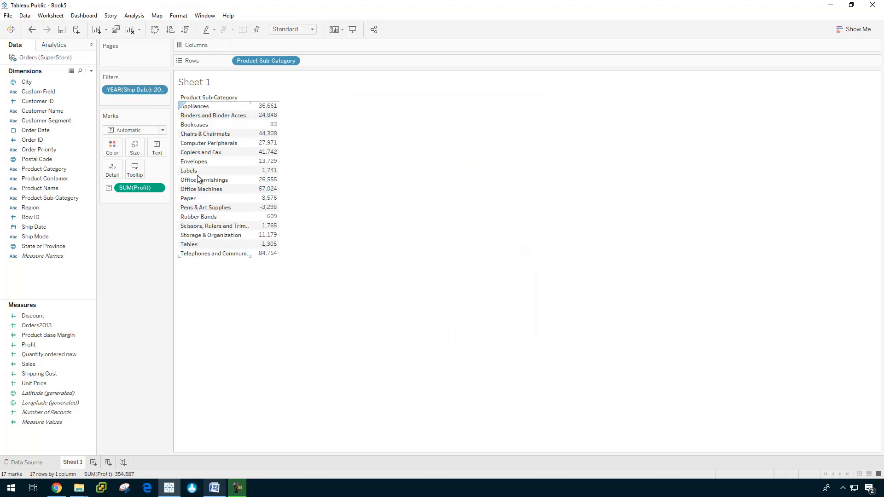
left_click(133, 15)
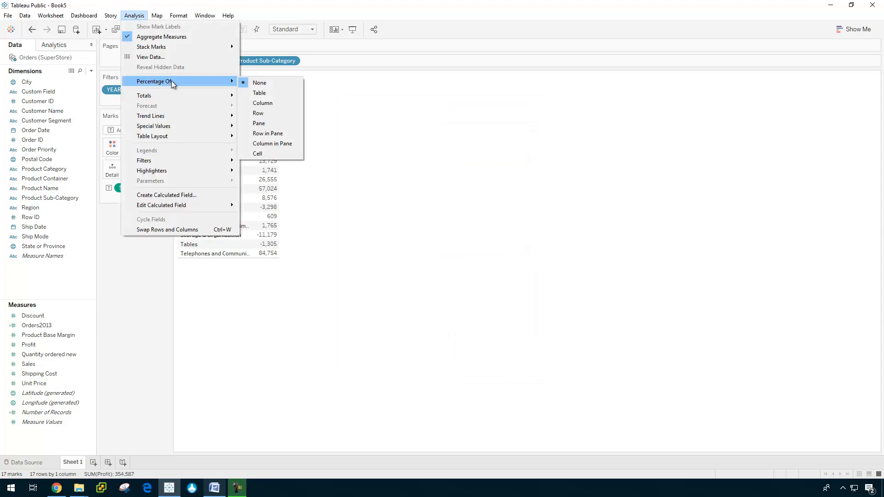
left_click(259, 93)
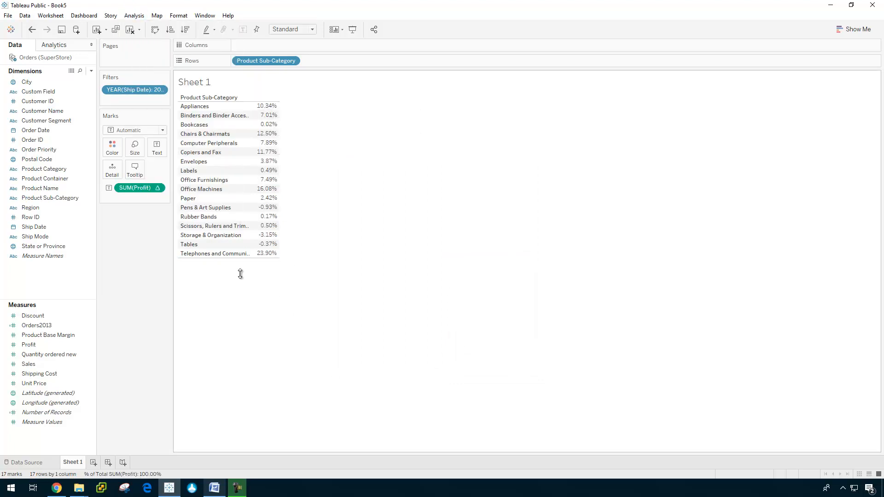
mouse_move(265, 198)
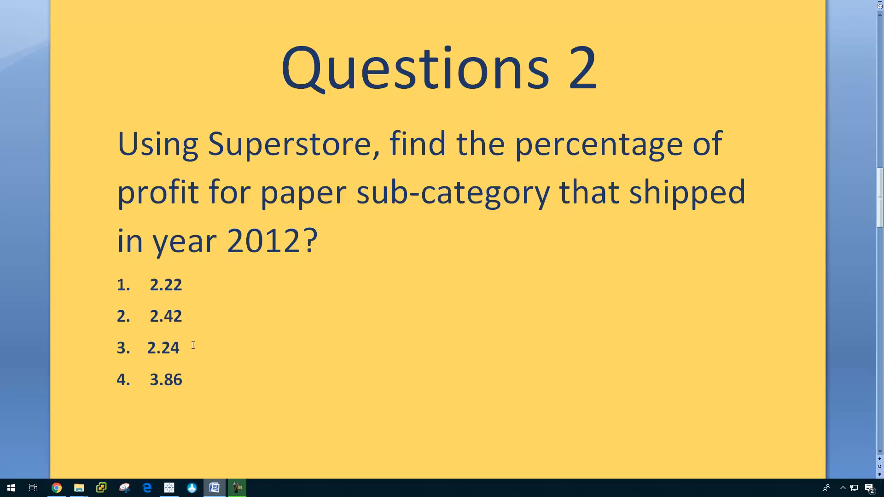
mouse_move(702, 296)
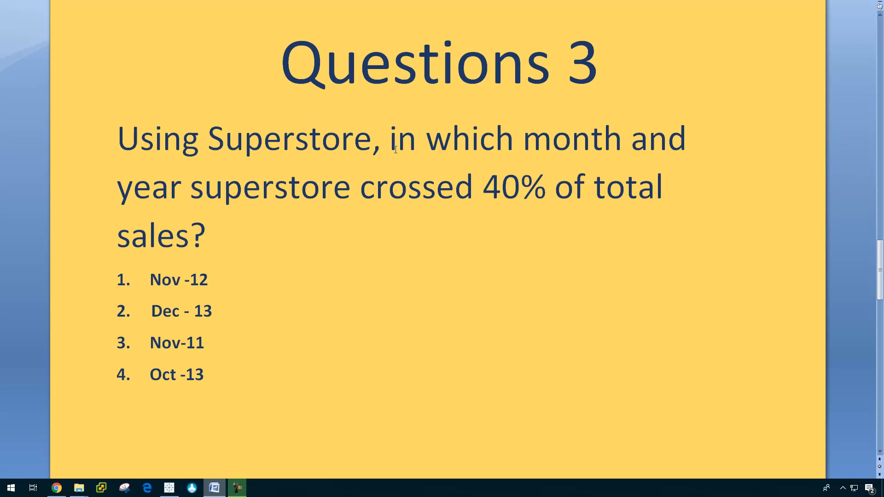
mouse_move(242, 206)
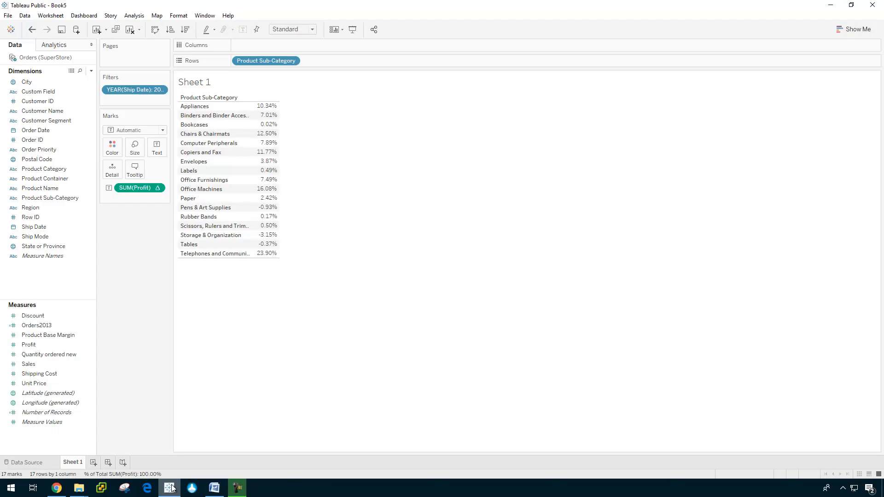
- On a new Sheet 2, create the Sales_40 calculated field as SUM(Sales)*0.40
left_click(119, 463)
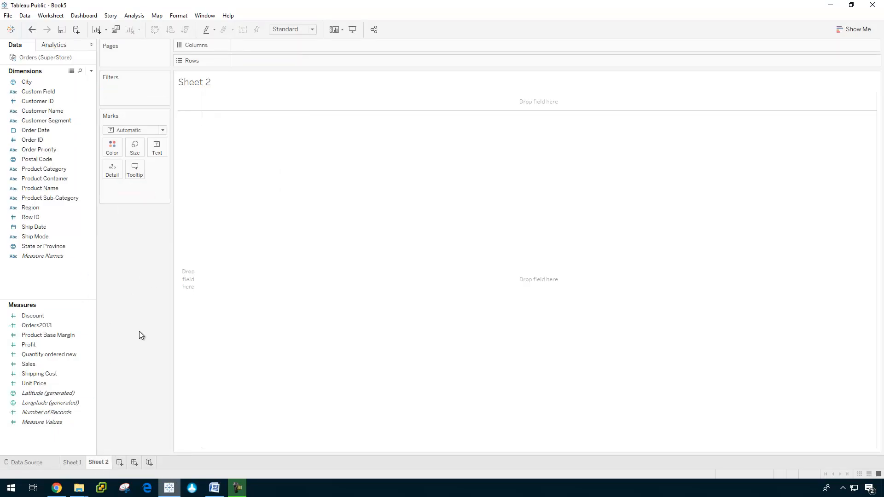
left_click(42, 255)
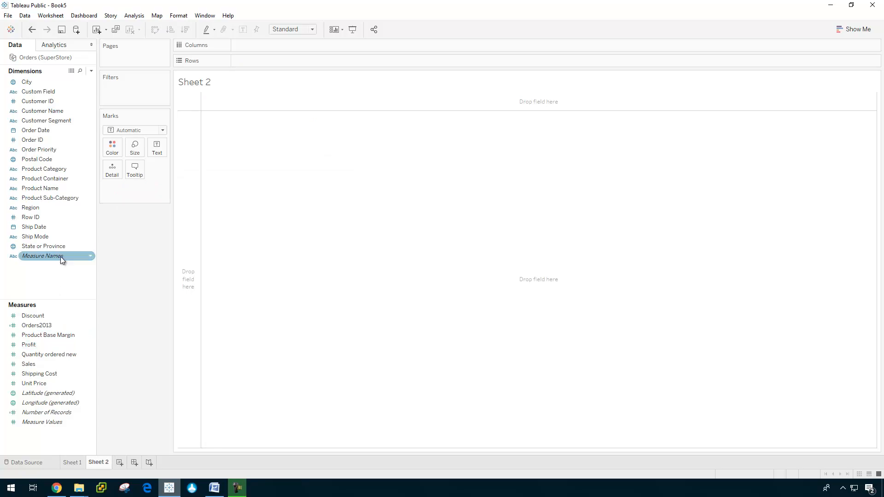
left_click(134, 15)
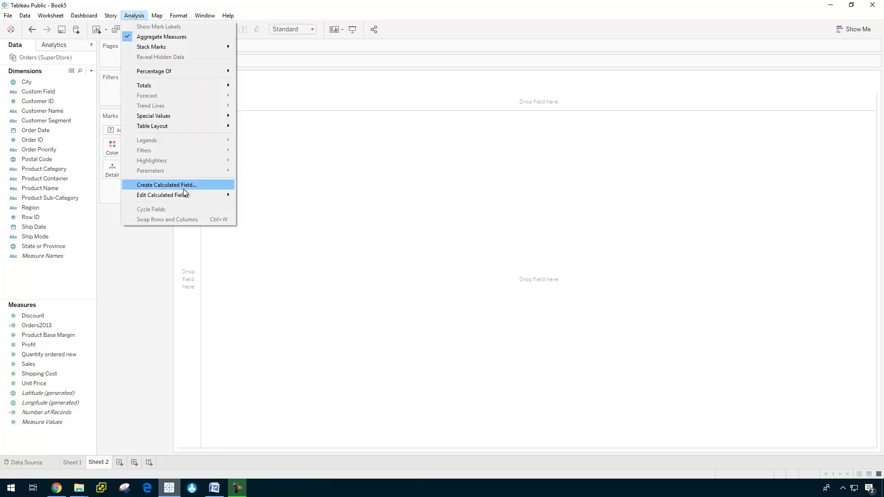
left_click(165, 185)
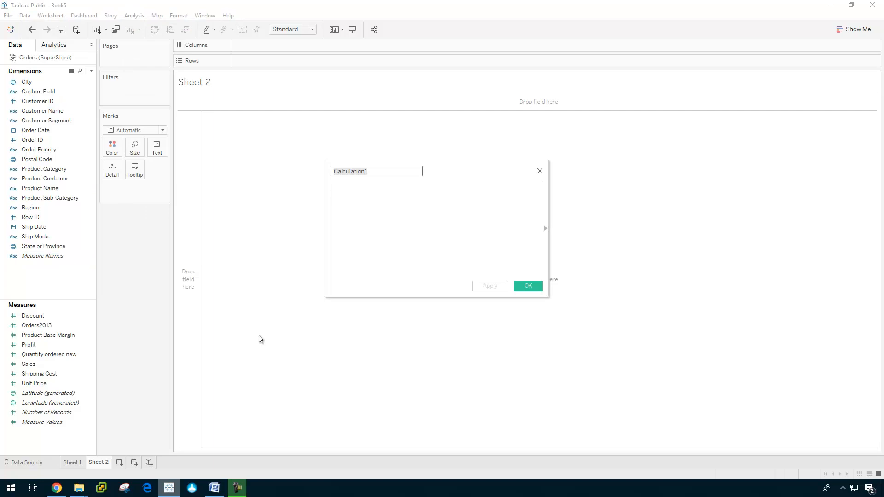
type("Sales_40")
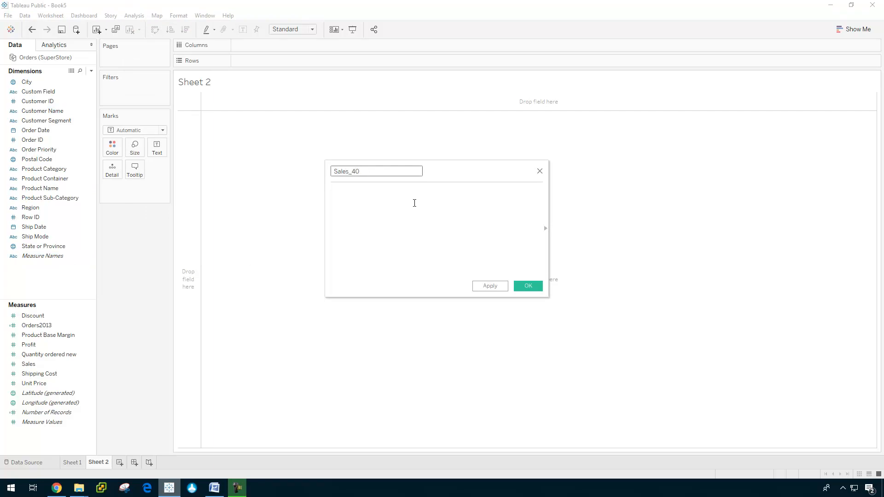
type("SUM(s")
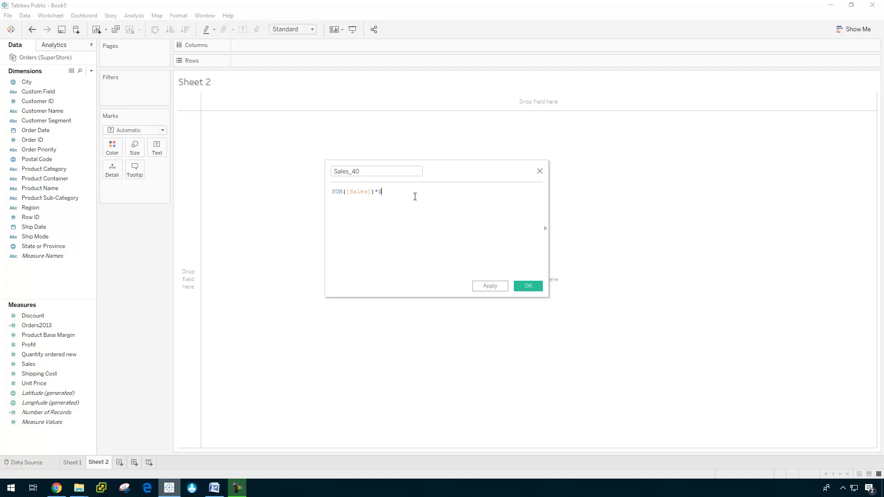
type(".40")
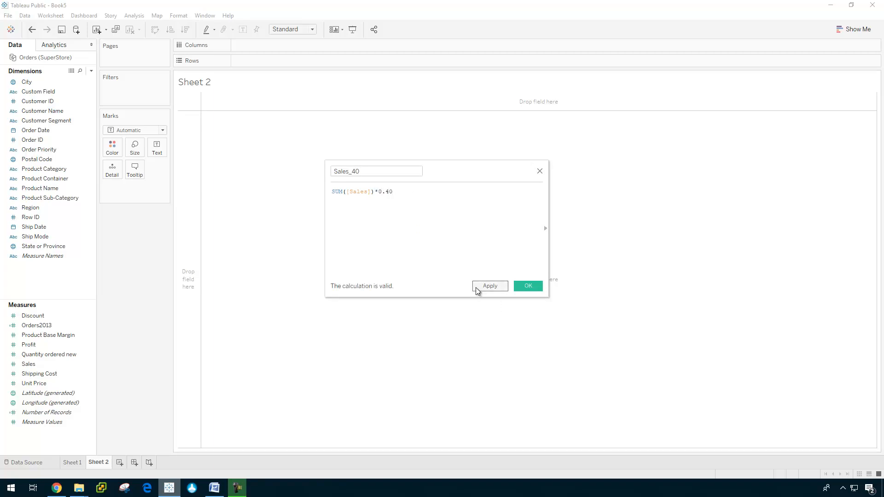
left_click(527, 286)
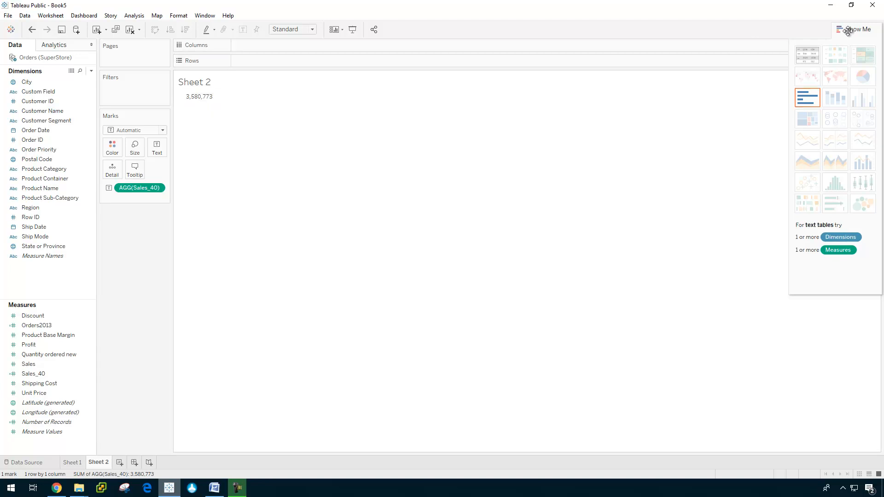
- On Sheet 3, plot continuous monthly order dates with a running-total Sales line
left_click(145, 462)
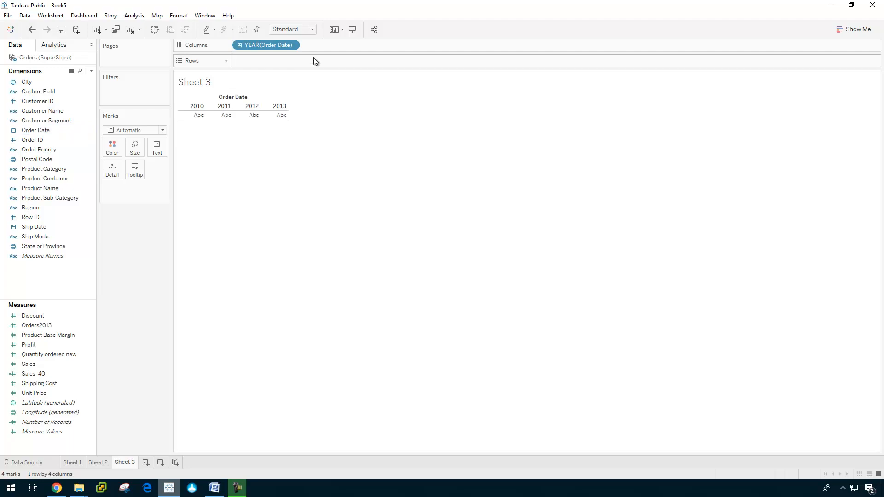
left_click(265, 45)
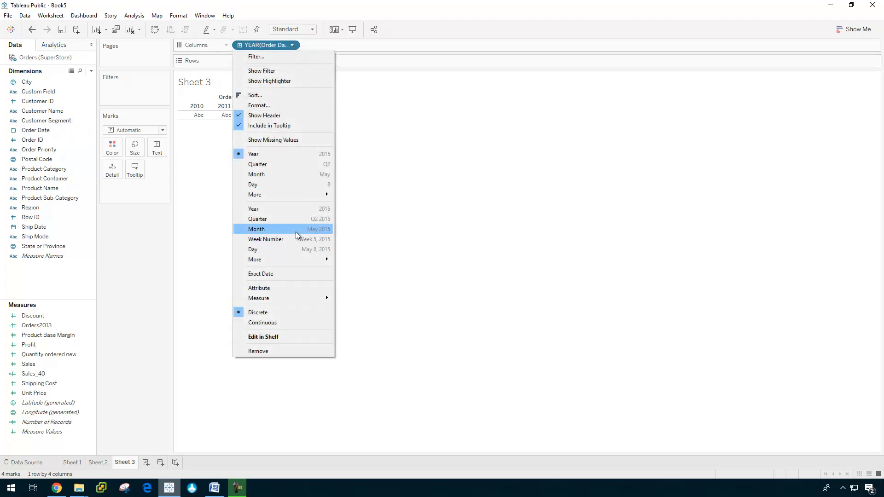
left_click(257, 229)
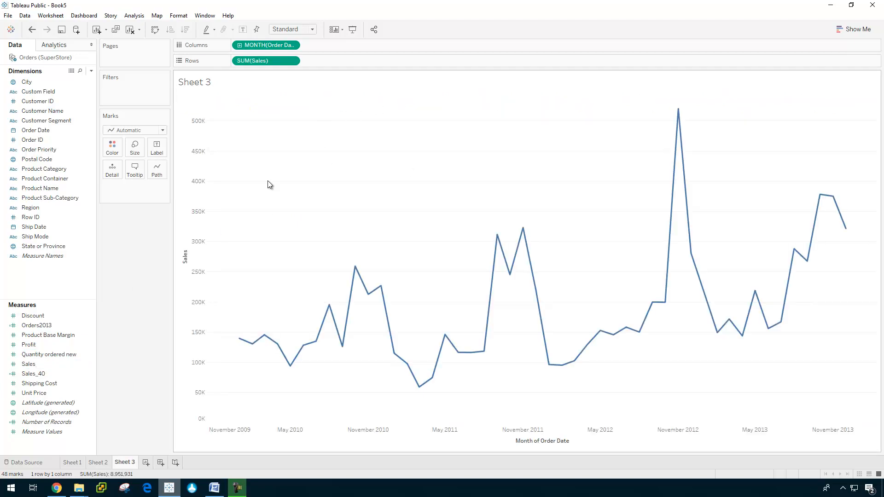
mouse_move(401, 304)
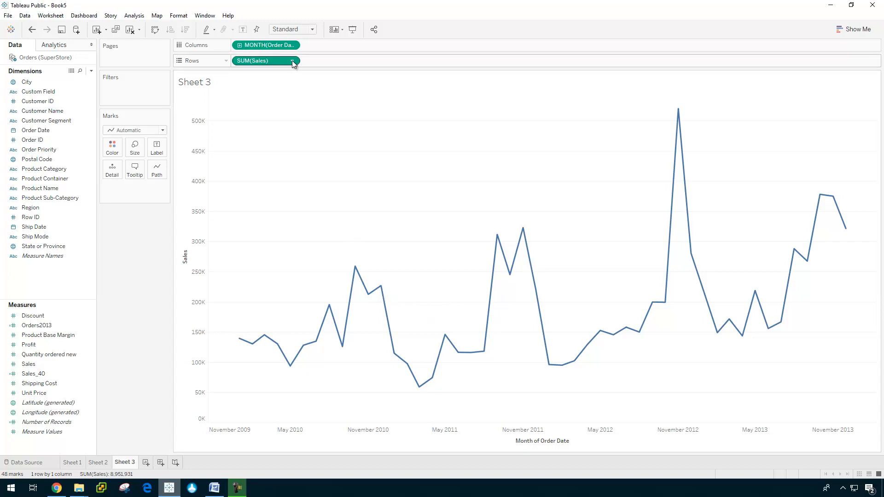
mouse_move(265, 61)
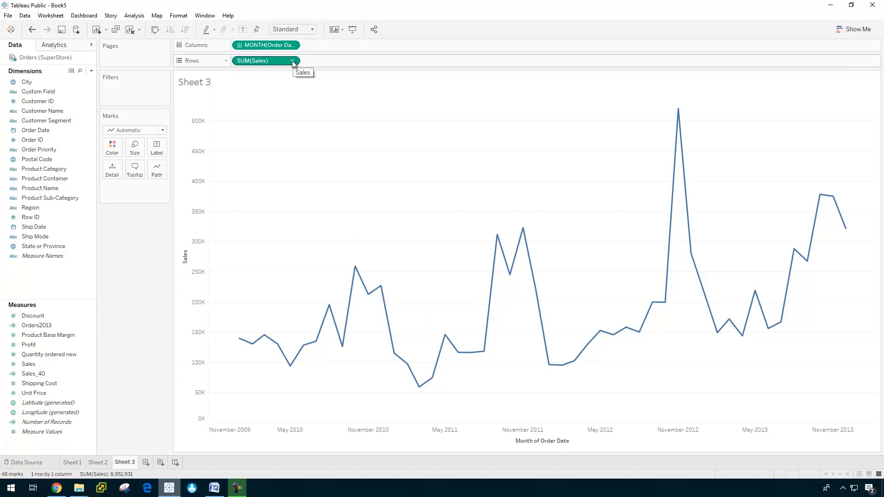
left_click(292, 61)
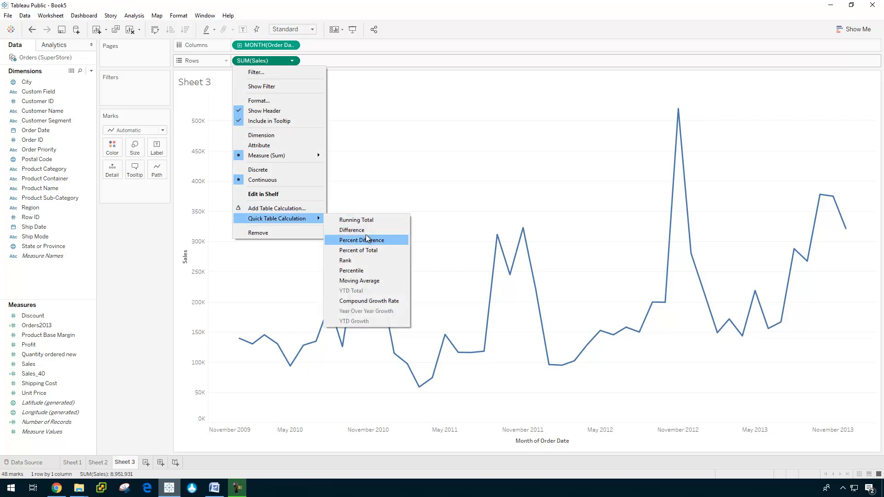
left_click(356, 220)
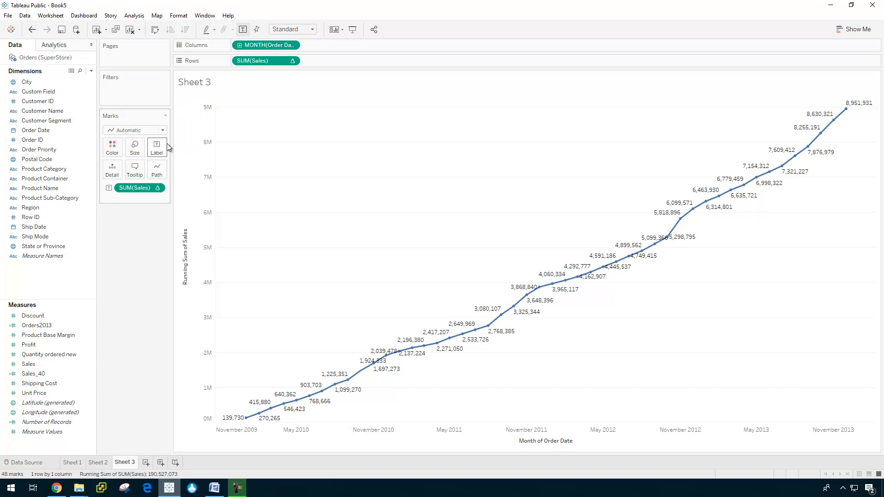
mouse_move(576, 316)
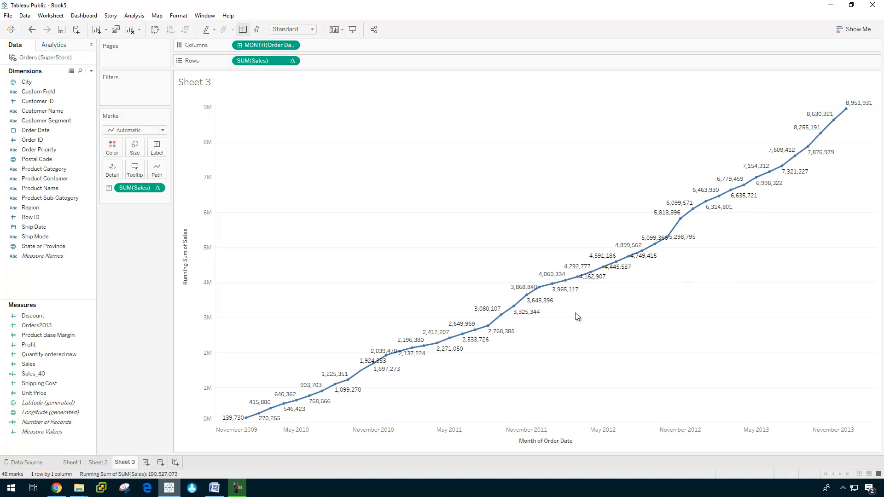
mouse_move(581, 282)
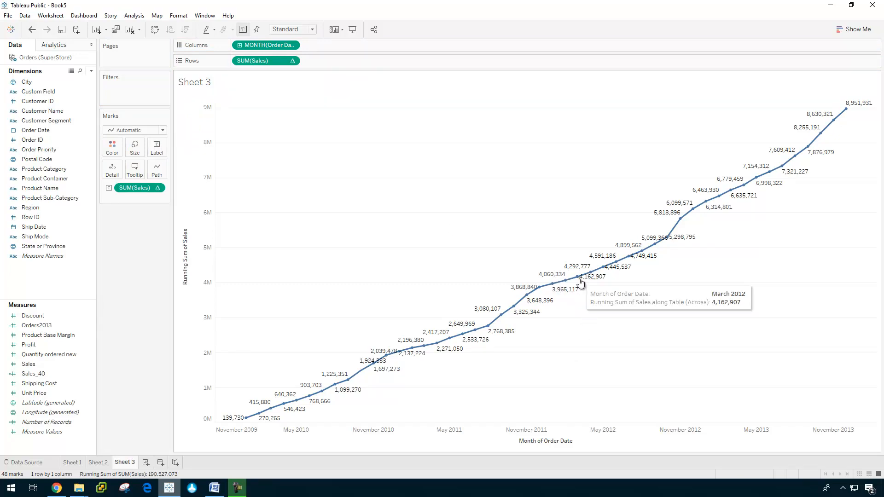
mouse_move(131, 431)
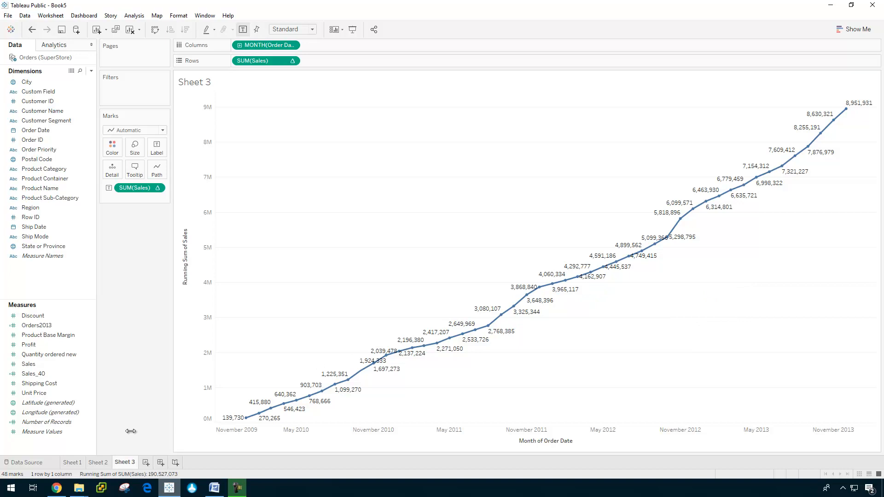
left_click(98, 462)
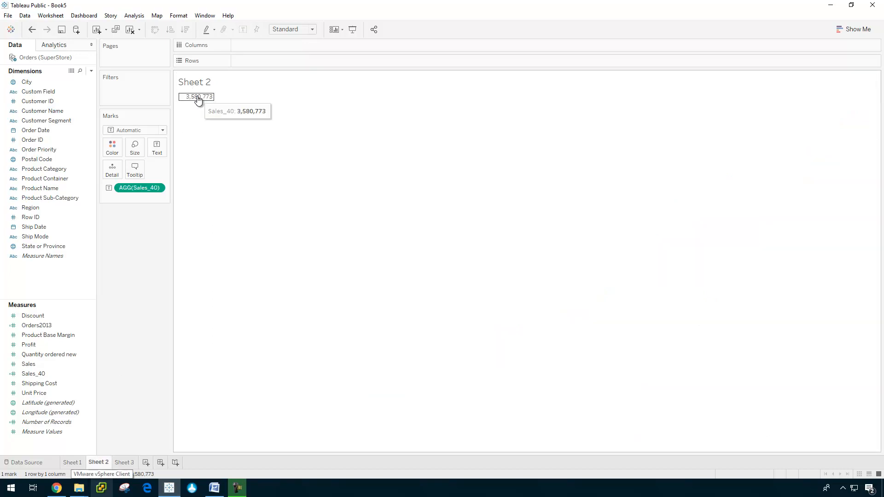
left_click(124, 462)
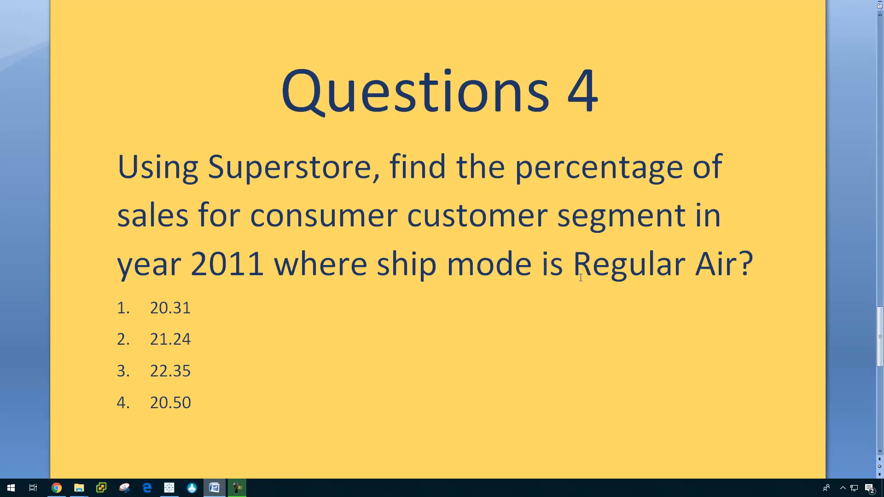
mouse_move(467, 219)
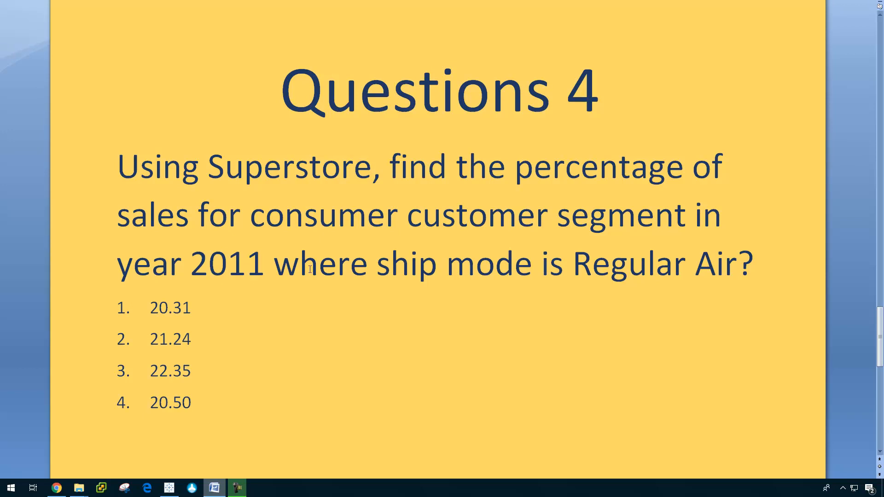
mouse_move(628, 247)
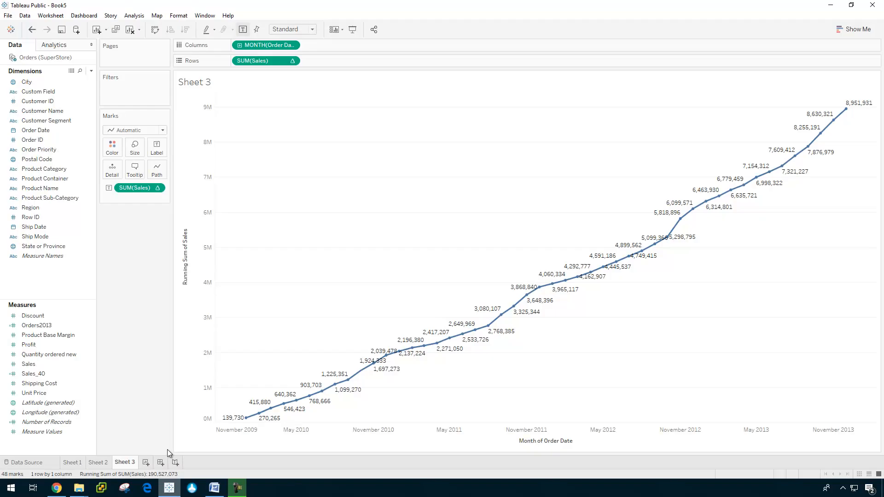
left_click(213, 487)
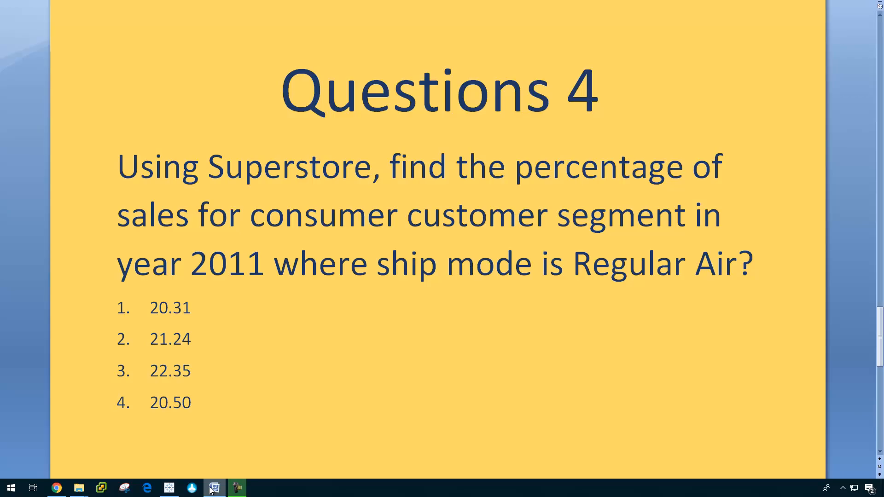
- List customer segments as rows, filter Order Date by year and Ship Mode to Regular Air
left_click(213, 488)
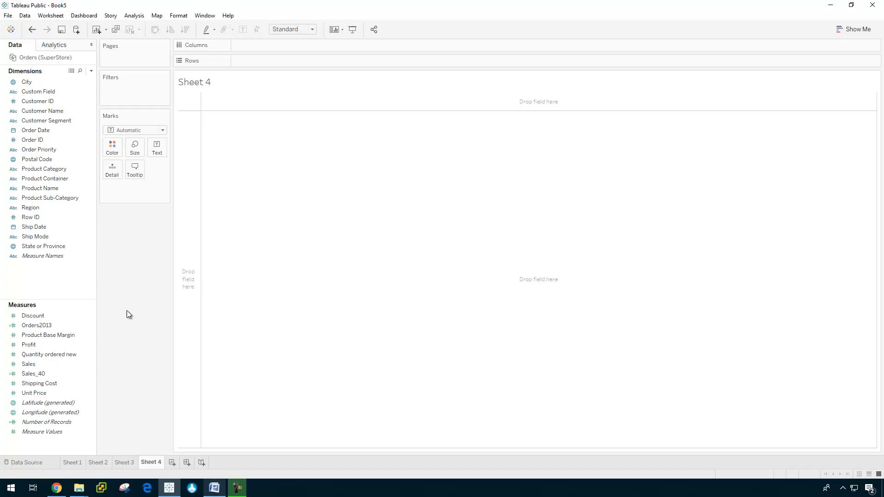
left_click_drag(46, 120, 262, 61)
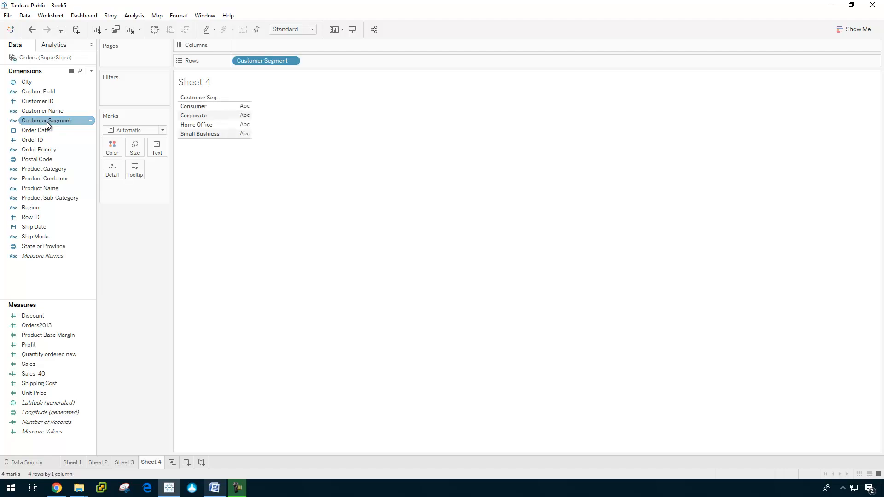
left_click(34, 227)
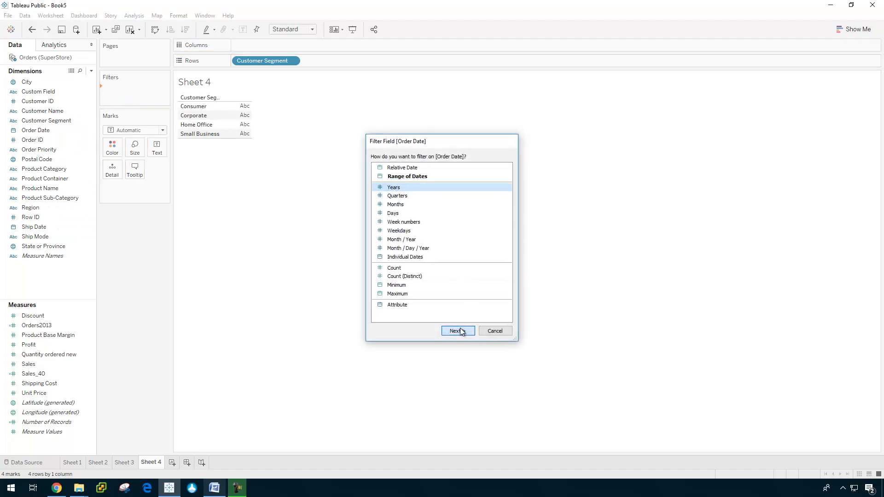
left_click(457, 331)
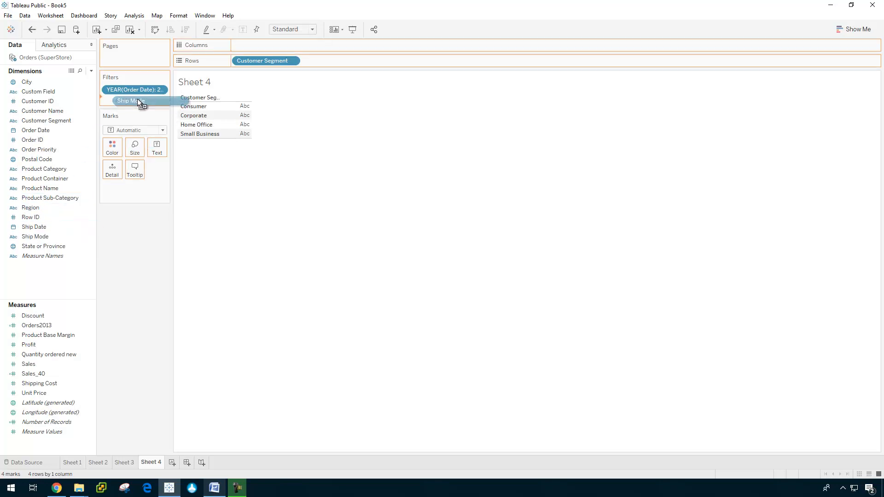
left_click(130, 101)
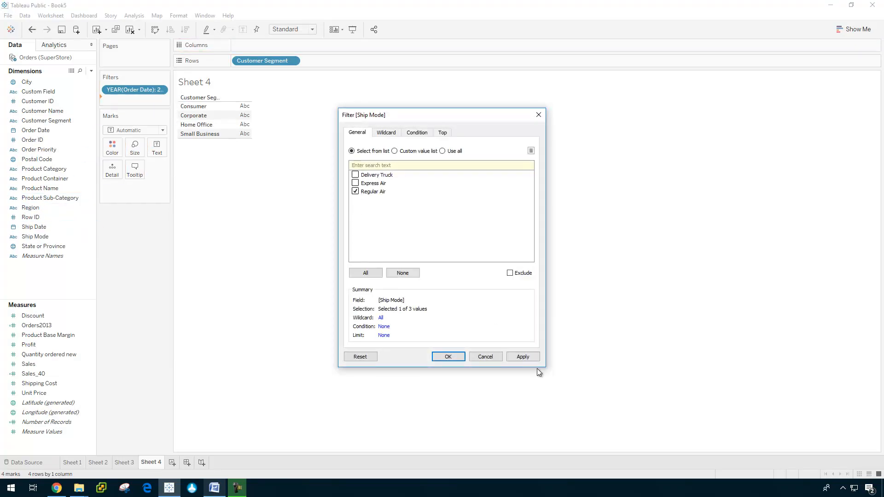
left_click(447, 356)
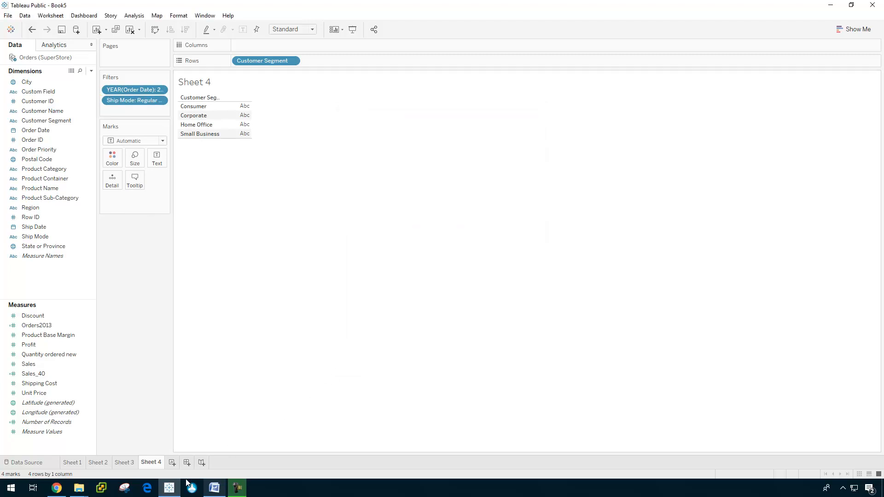
left_click(214, 487)
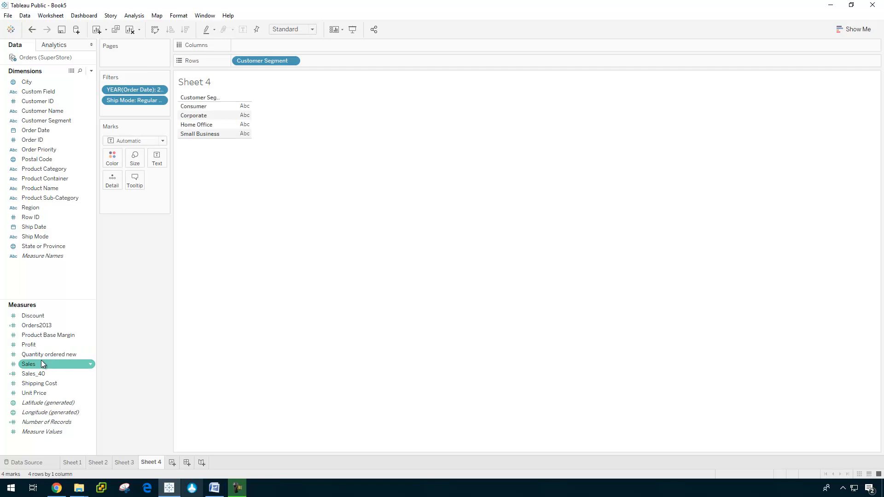
- Show total Sales per segment and open its quick table calculations for percent of total
left_click_drag(28, 364, 135, 199)
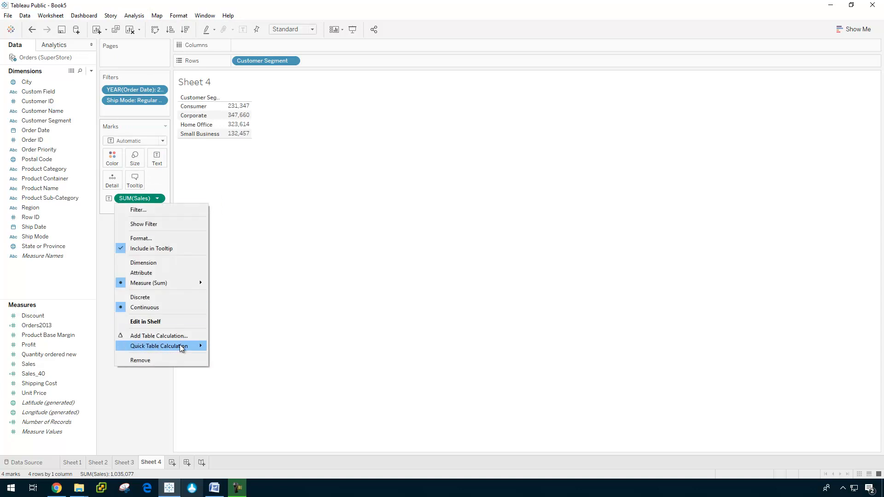
left_click(161, 346)
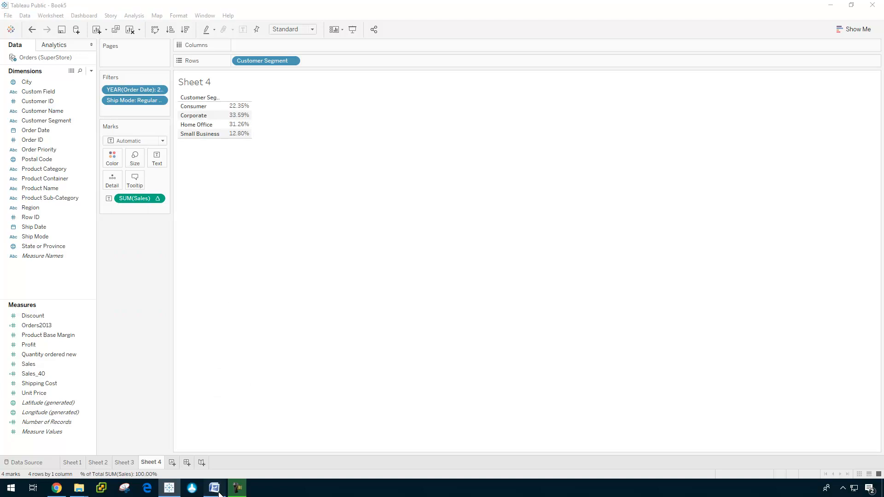
left_click(236, 488)
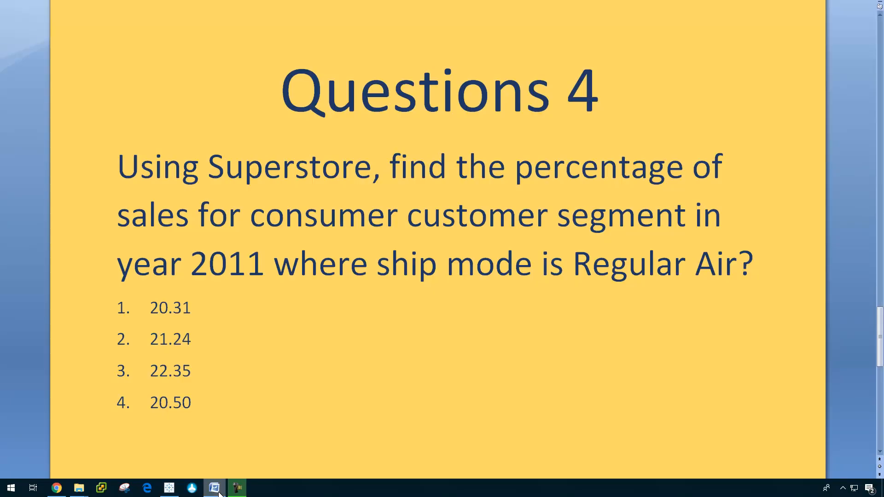
- Scroll Word down to Question 5 on the moving-average function
left_click(213, 487)
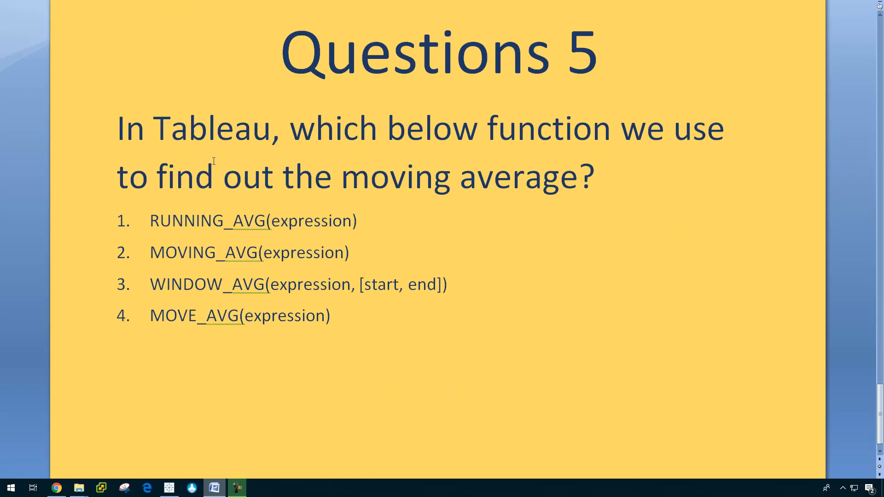
mouse_move(580, 210)
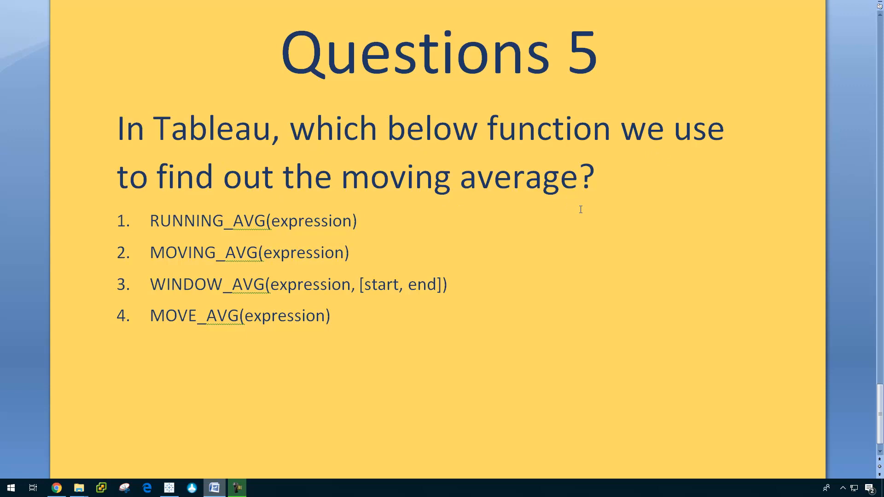
mouse_move(231, 222)
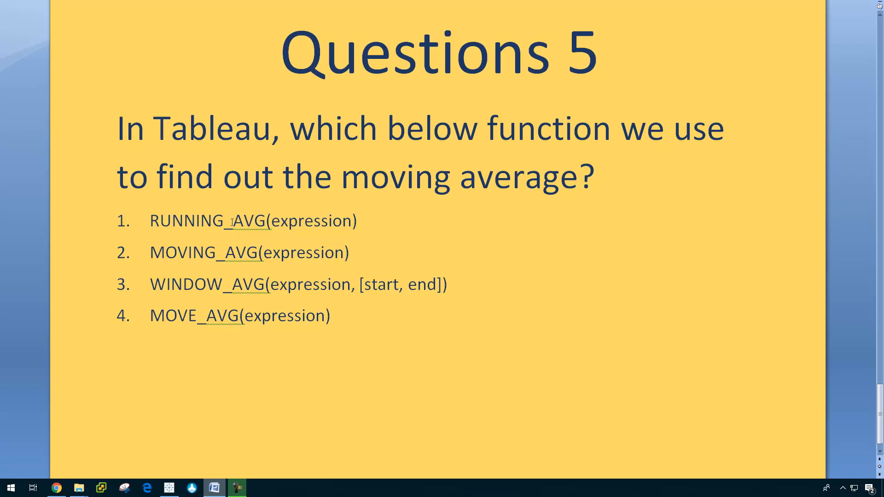
mouse_move(305, 288)
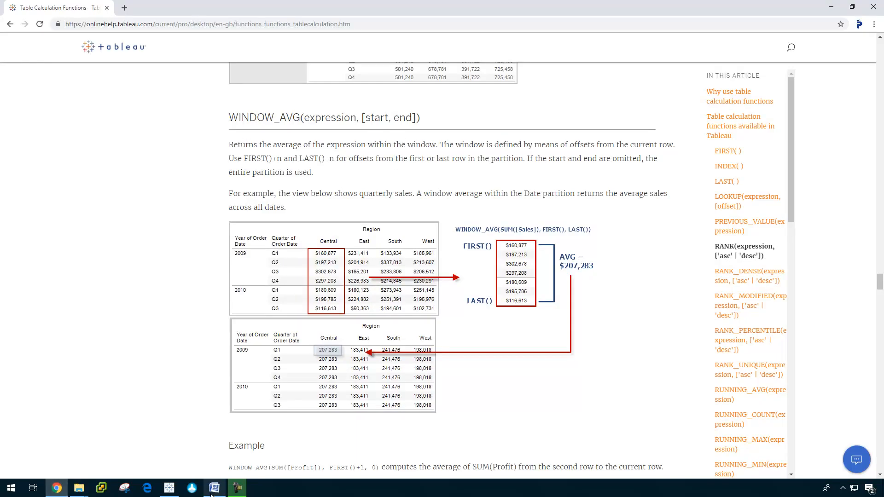
- Bring up the closing slide promoting the Udemy Tableau certification practice-test course
left_click(237, 488)
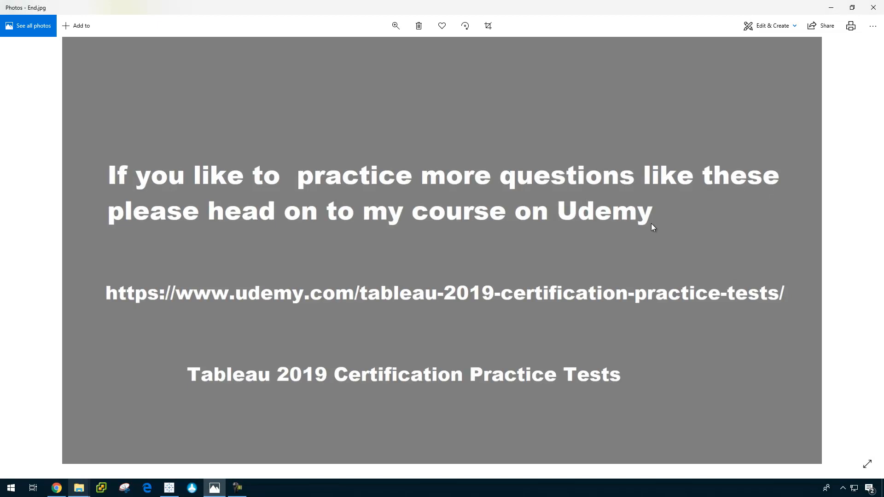
mouse_move(623, 277)
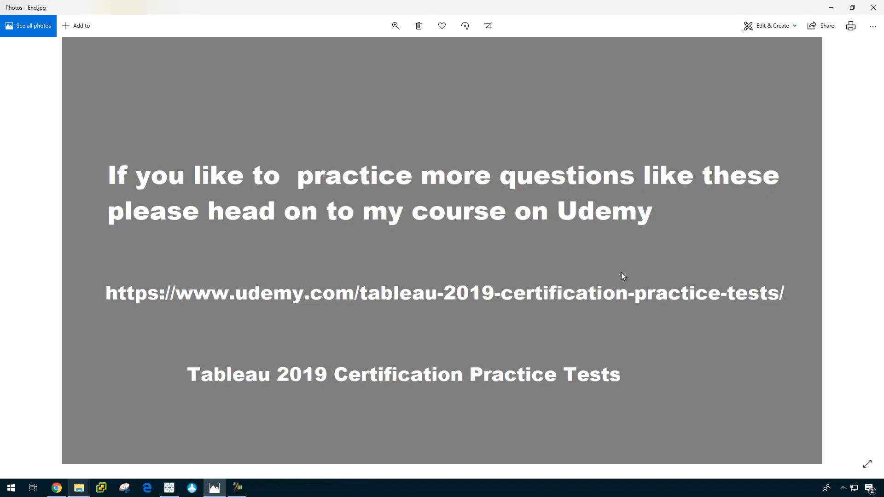
mouse_move(644, 339)
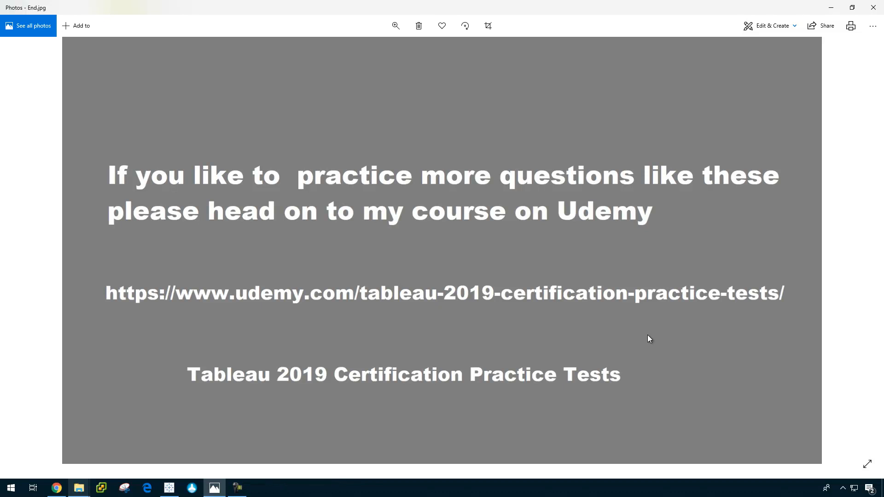
mouse_move(303, 386)
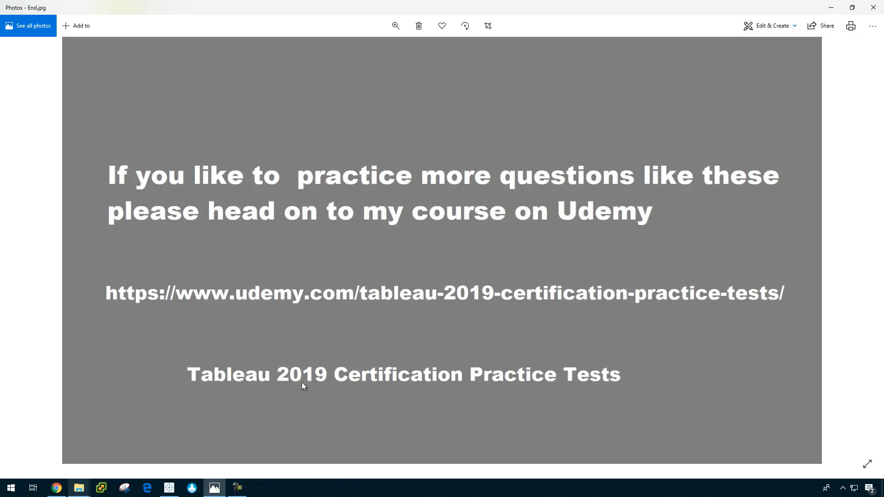
mouse_move(608, 382)
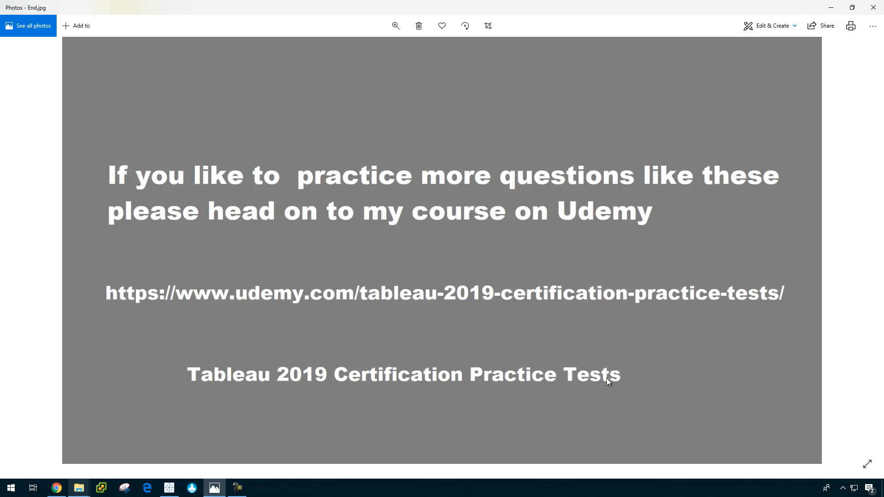
mouse_move(671, 333)
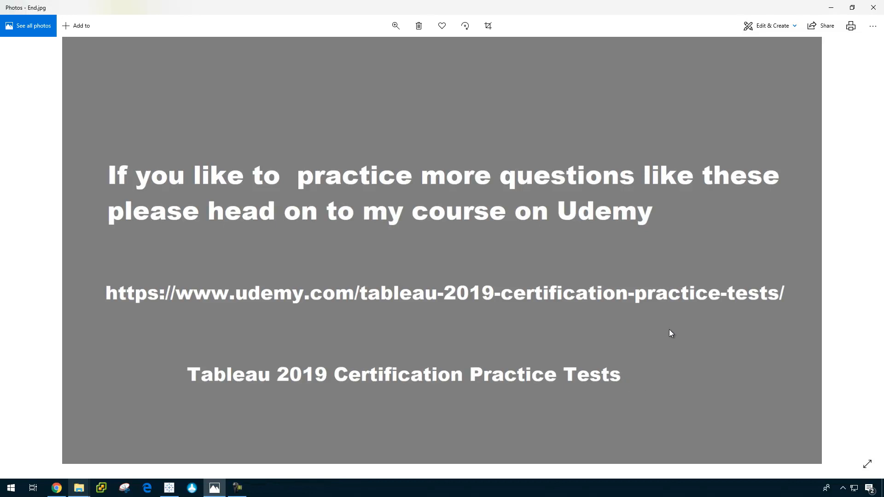
mouse_move(668, 333)
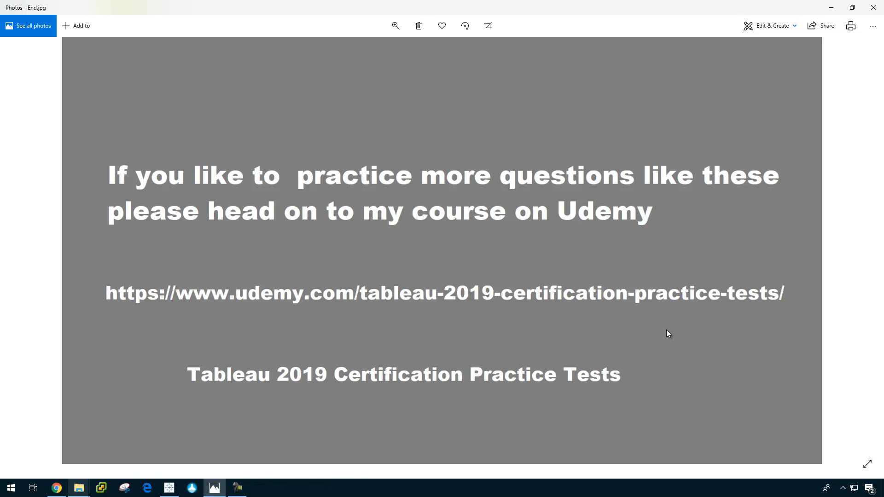
mouse_move(658, 336)
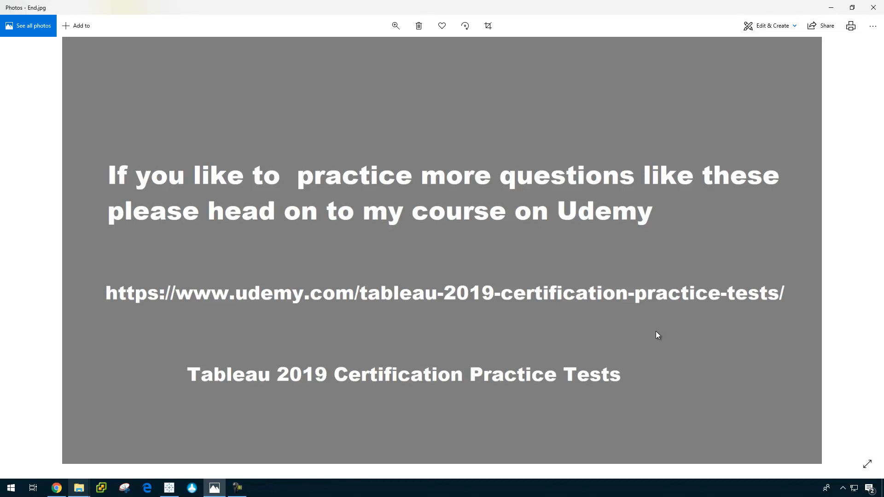